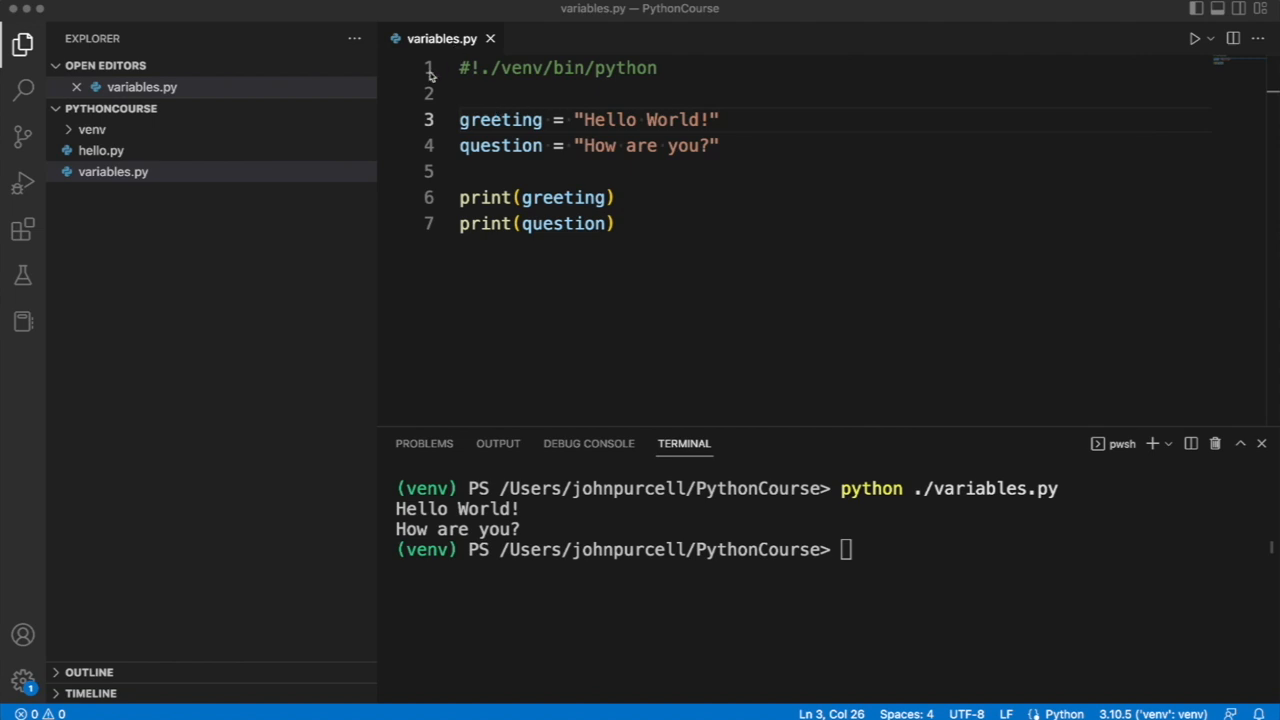
mouse_move(756, 214)
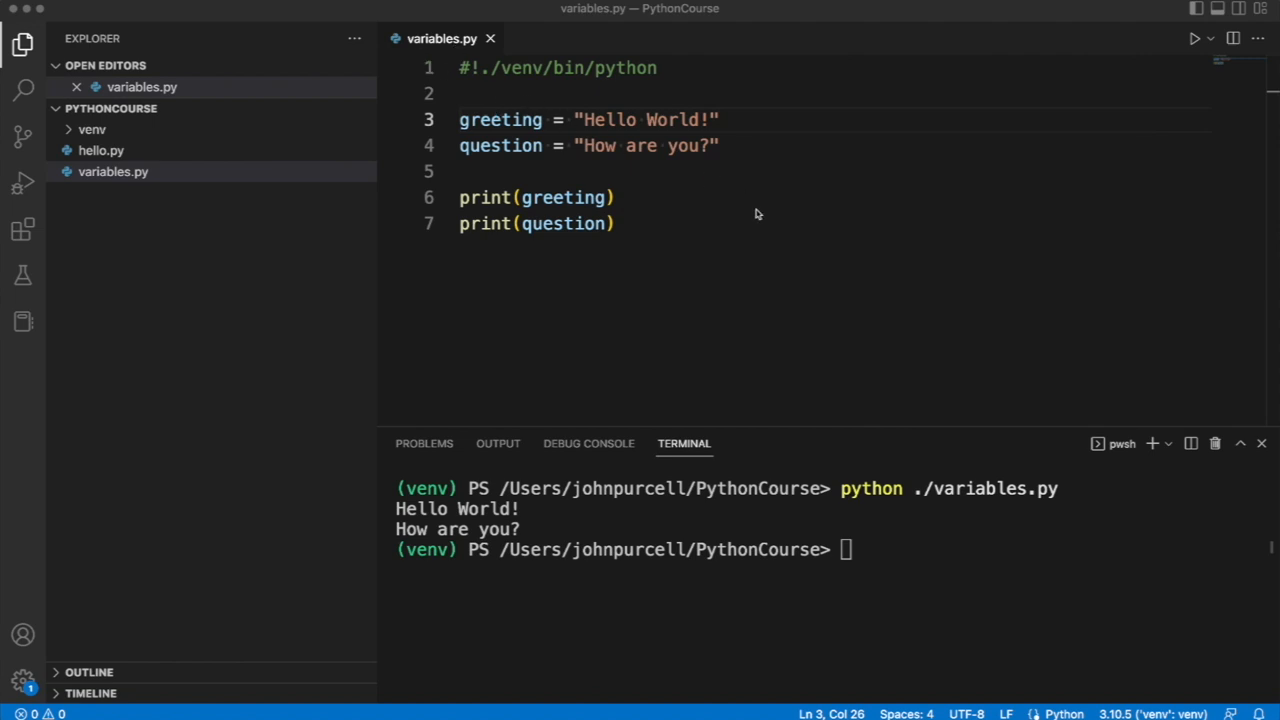
Step: Save the script as a new file named interactive.py
left_click(616, 224)
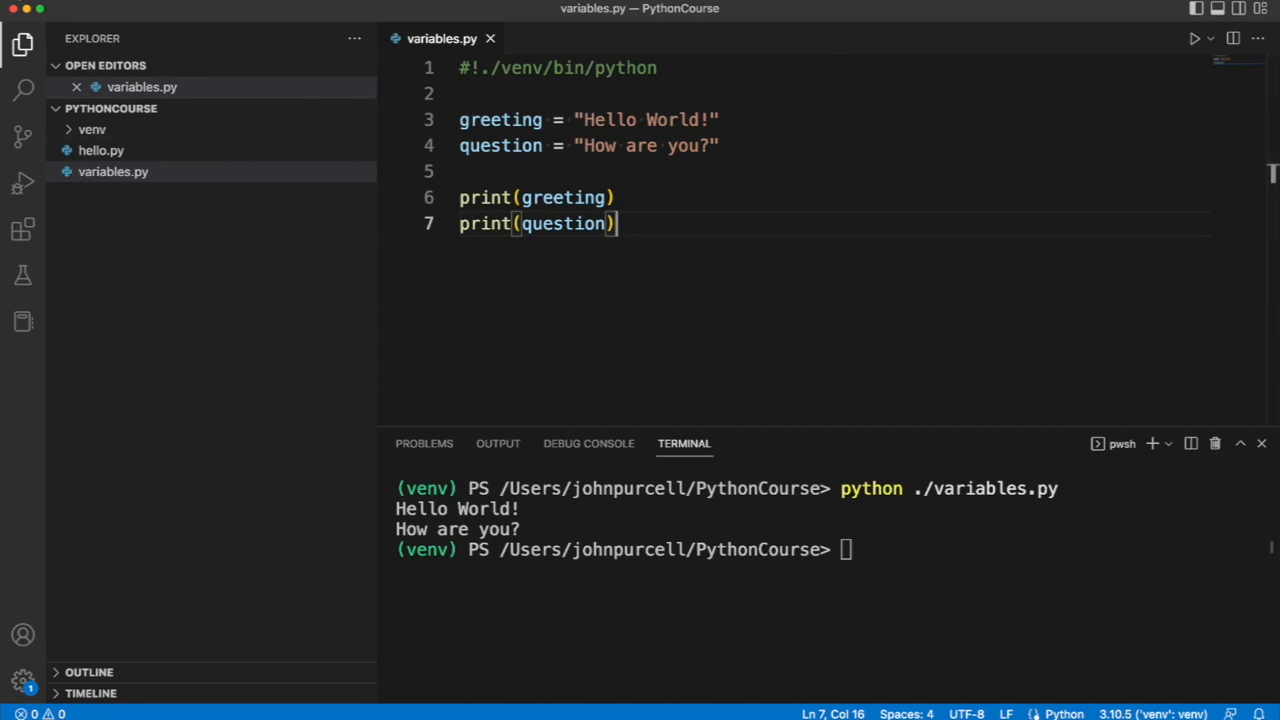
left_click(30, 20)
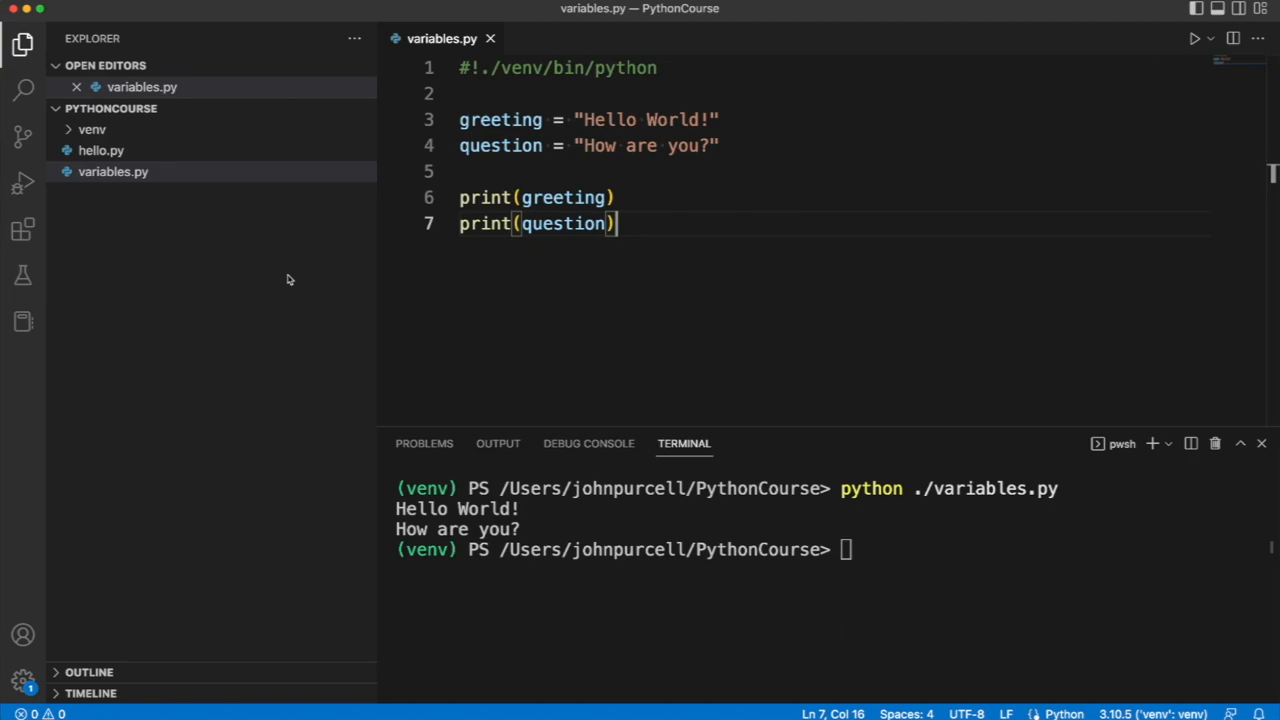
key("Cmd+S")
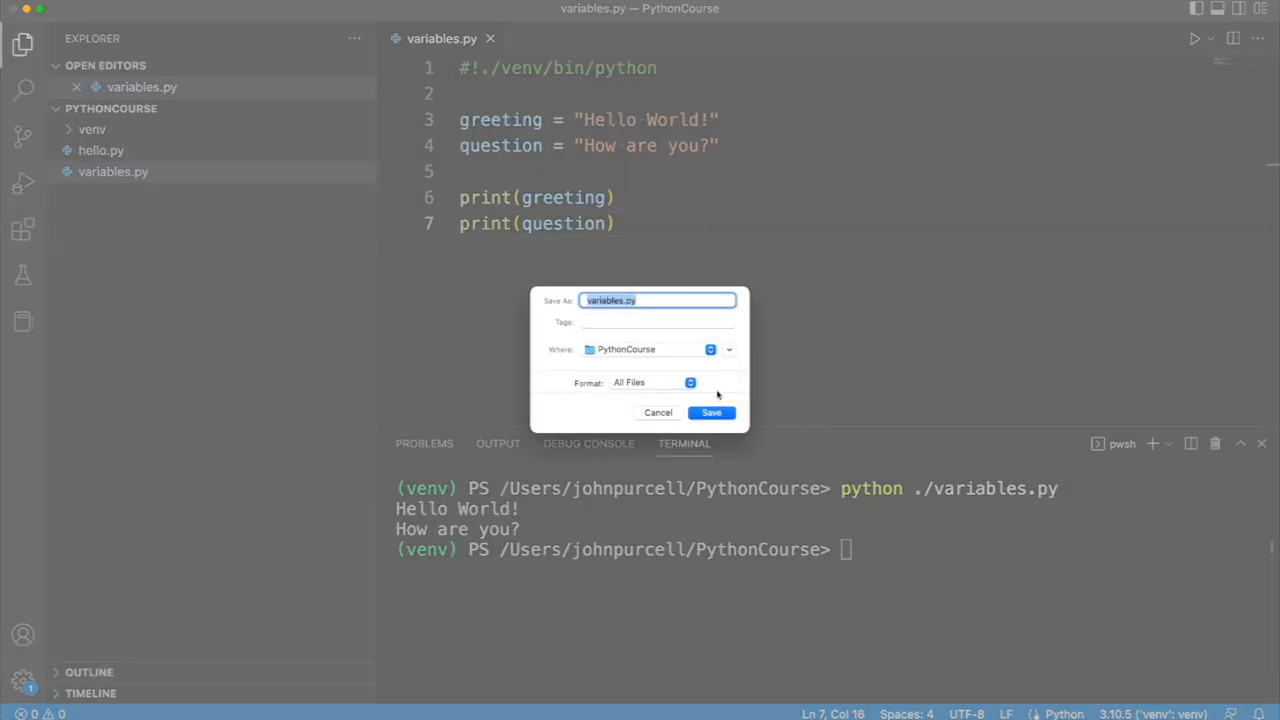
type("interactive.py")
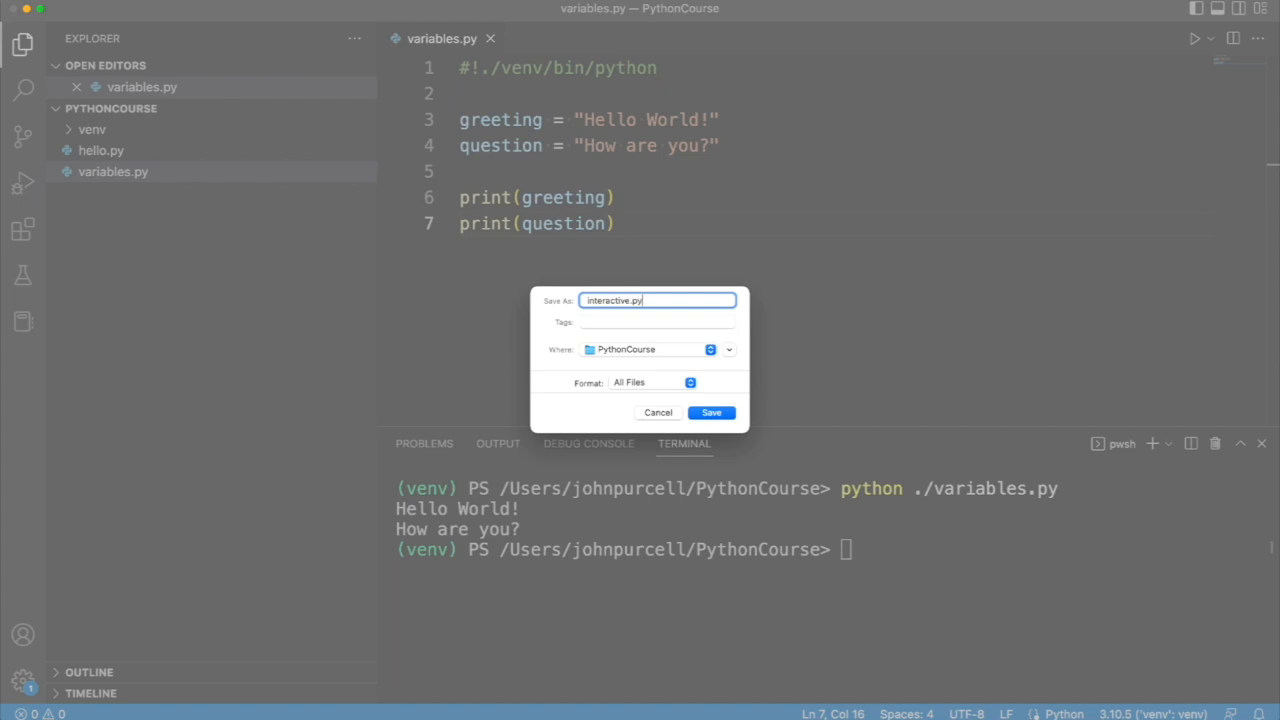
left_click(712, 412)
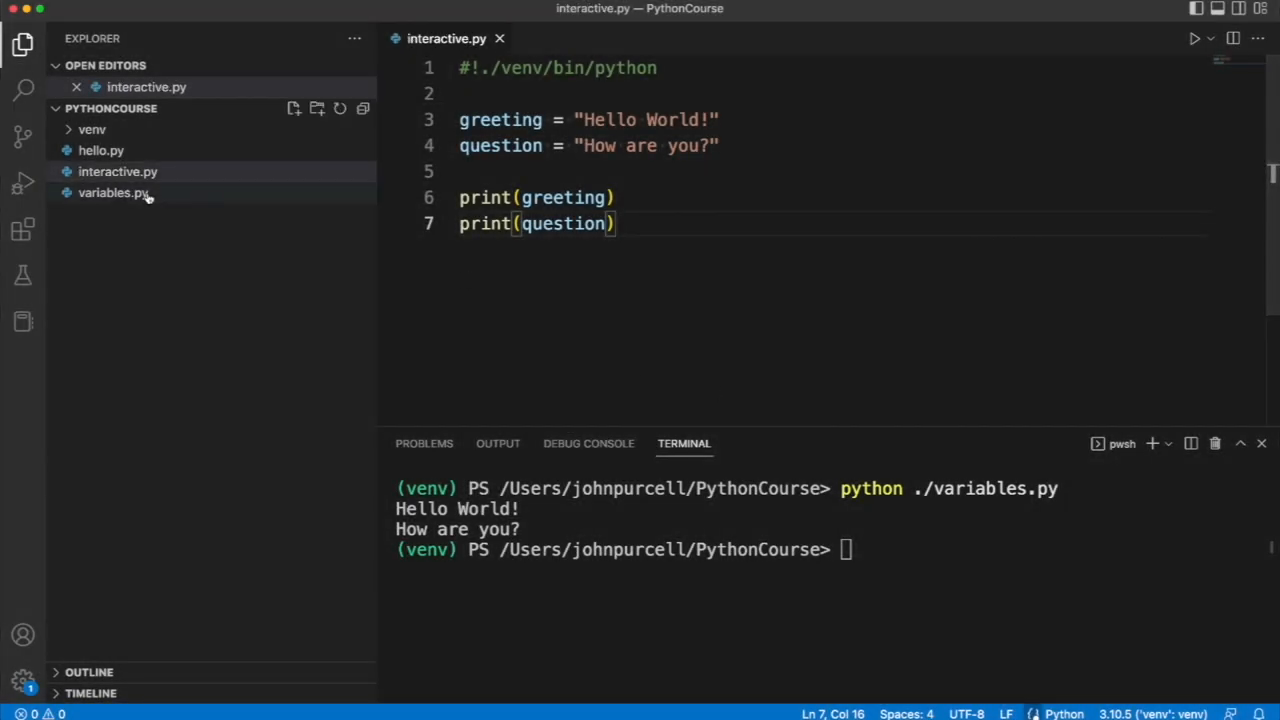
Step: Trim greeting to "Hello" and add a name = "Joe" line above question
left_click(116, 172)
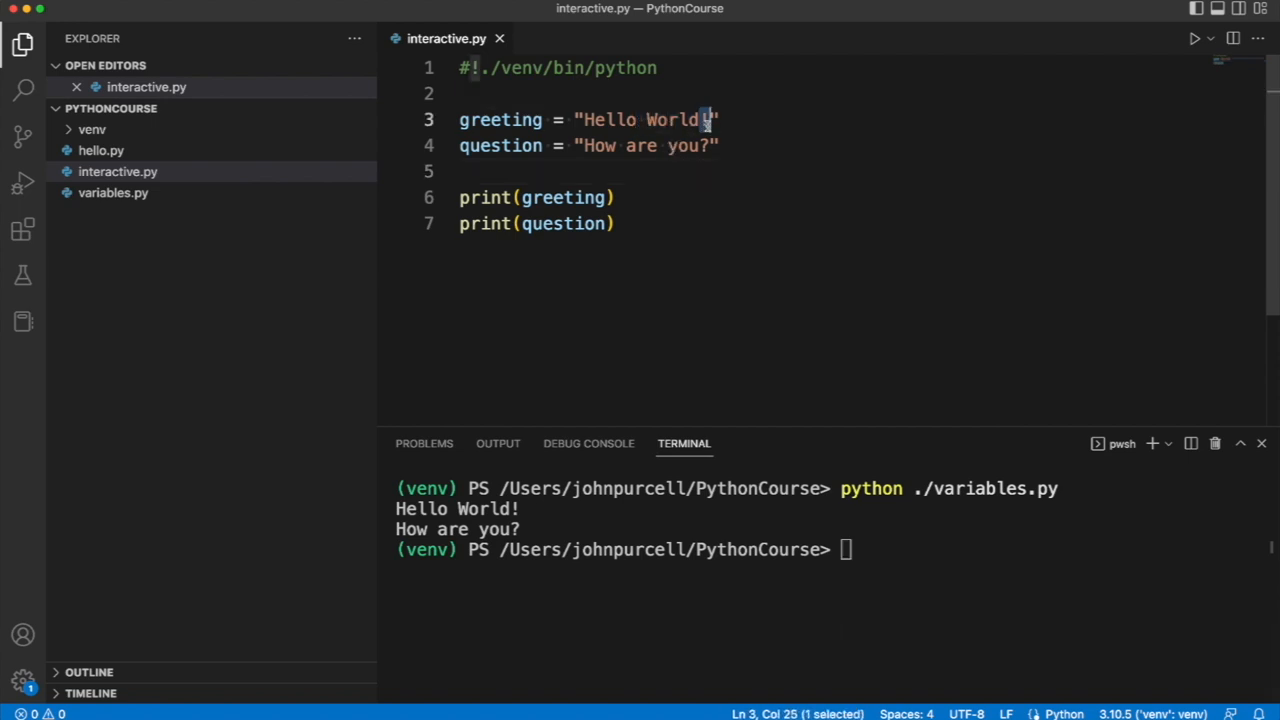
double_click(676, 120)
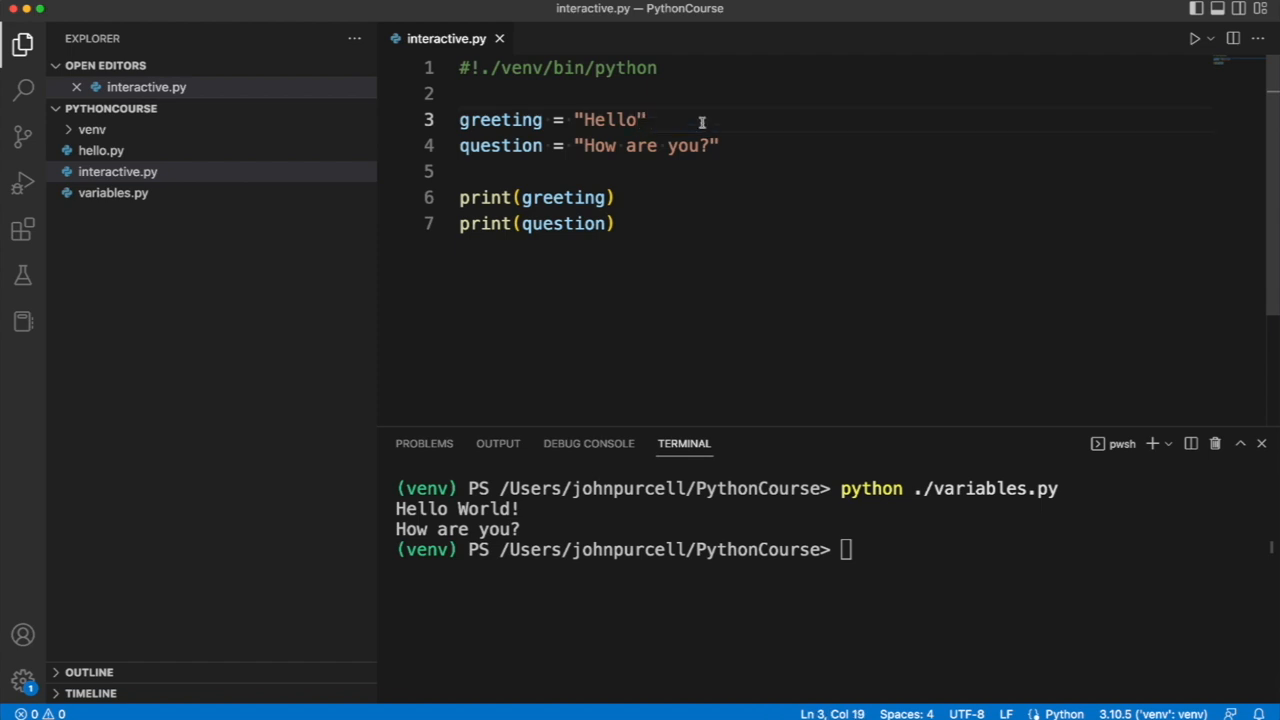
type("name = \"J")
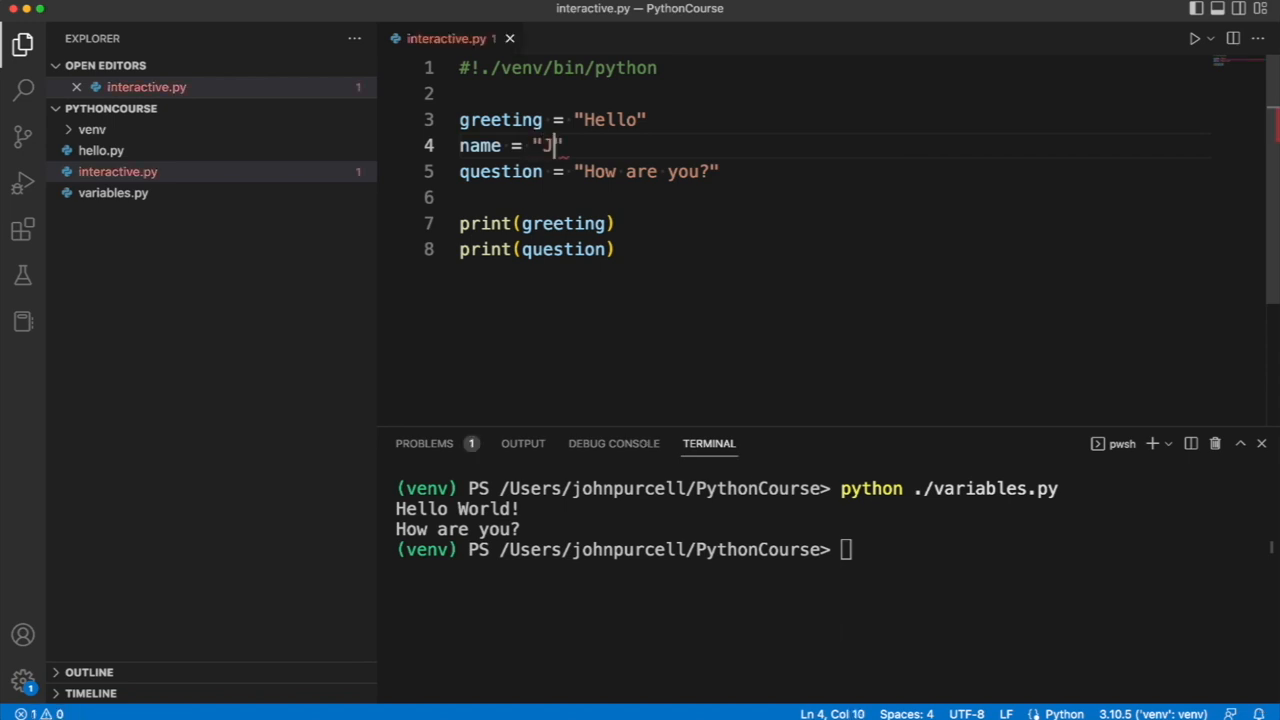
type("oe")
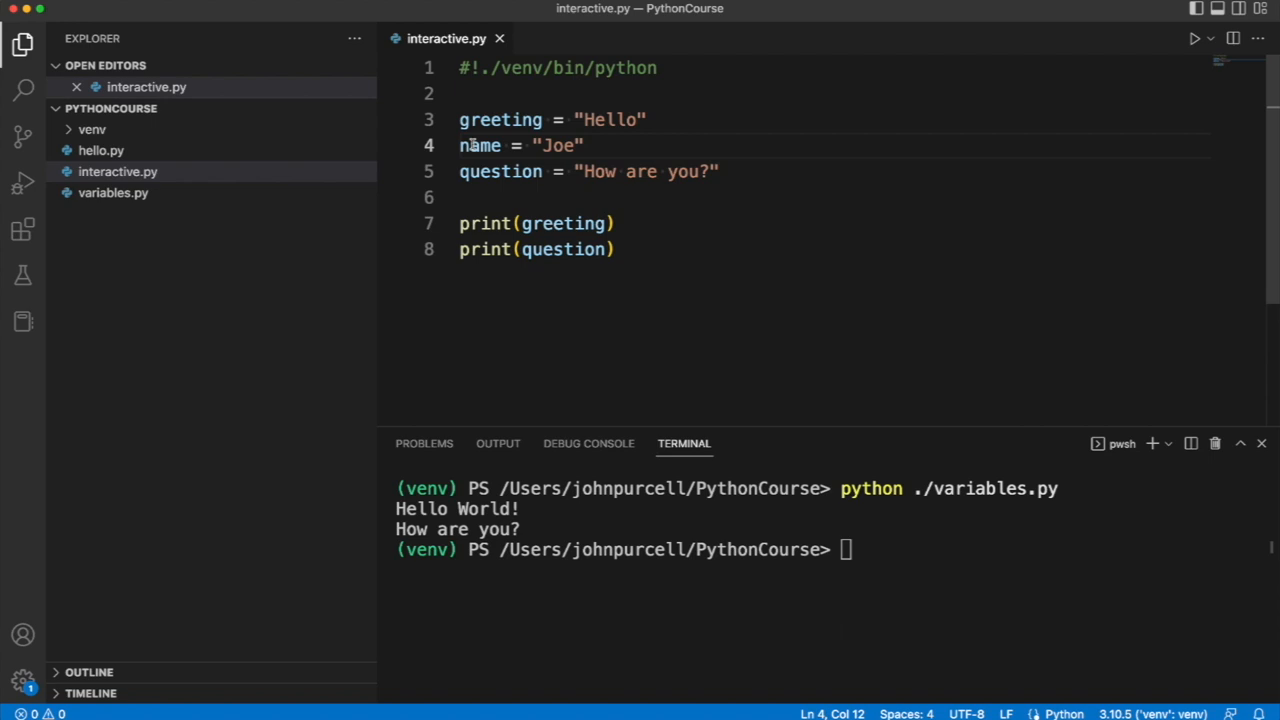
double_click(500, 172)
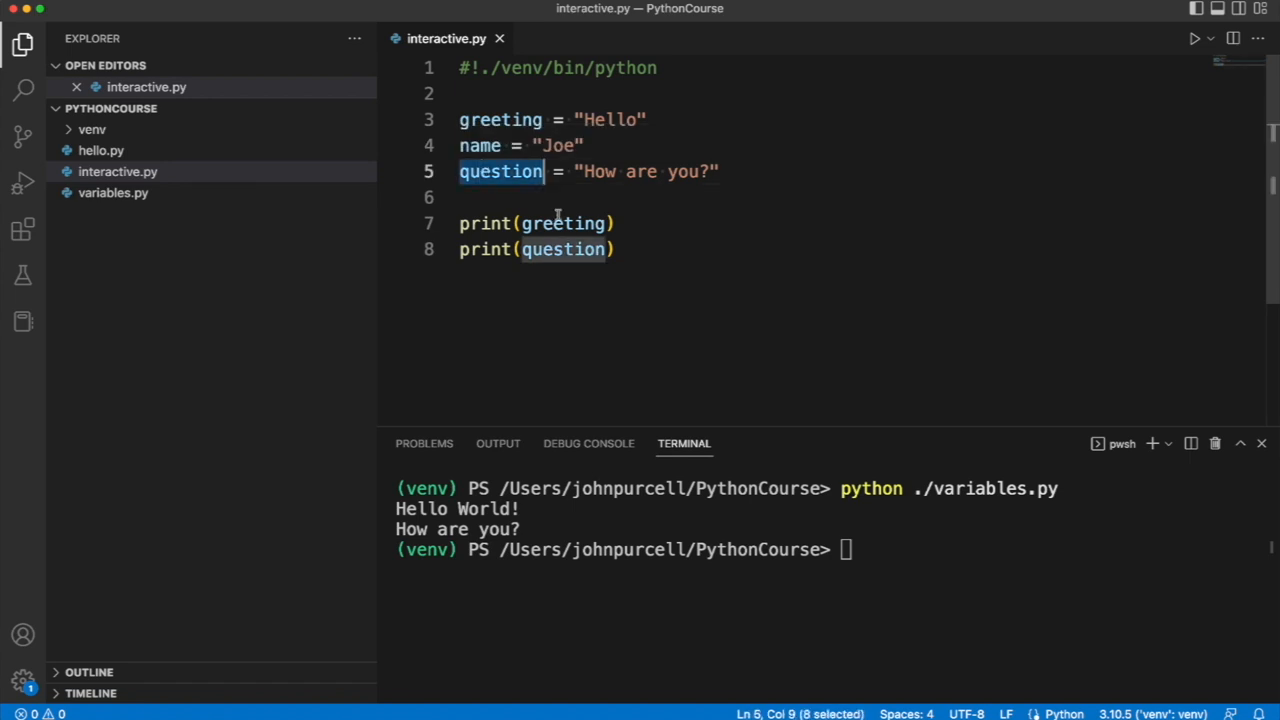
double_click(500, 120)
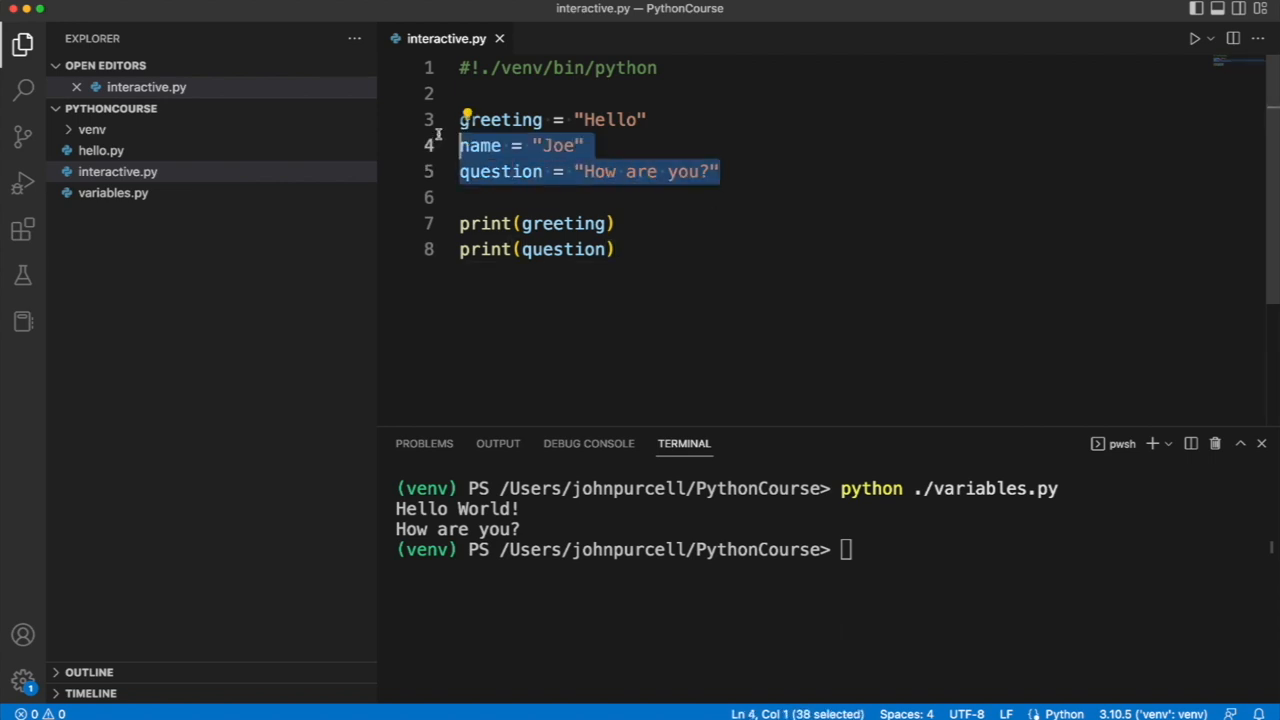
Step: Replace the two print lines with a single print(greeting, name, question)
left_click(620, 248)
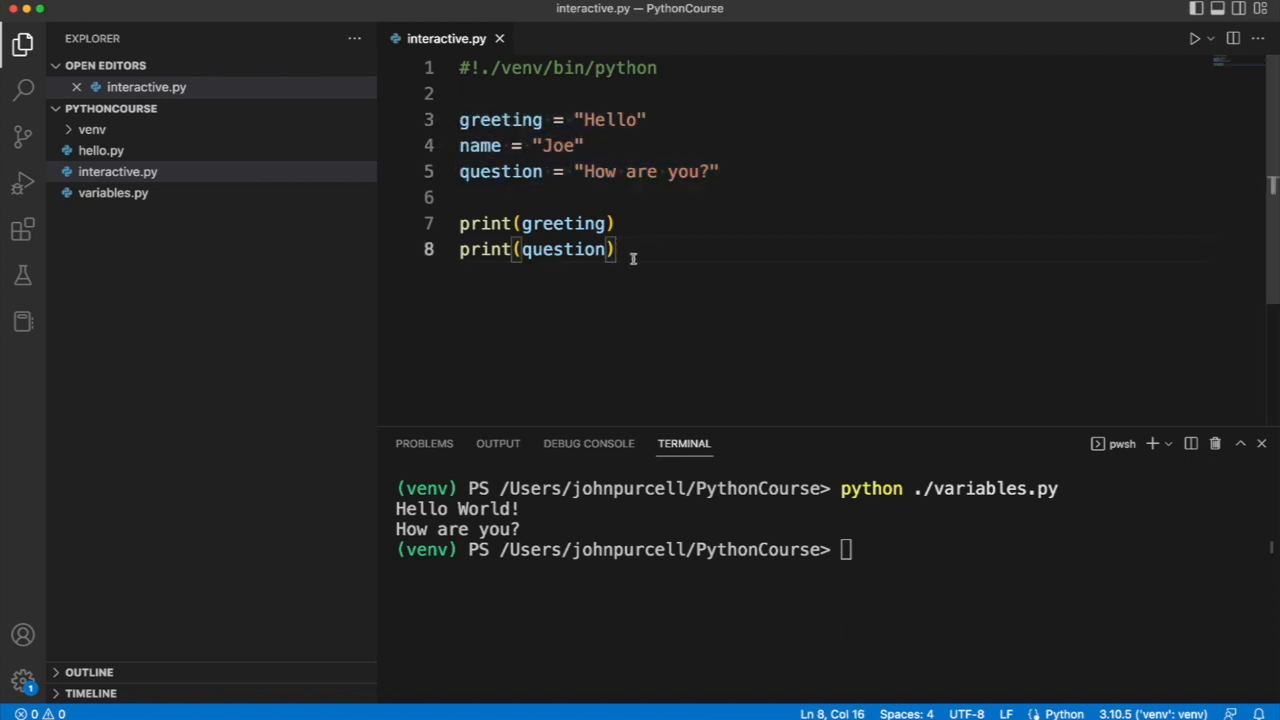
key("Backspace")
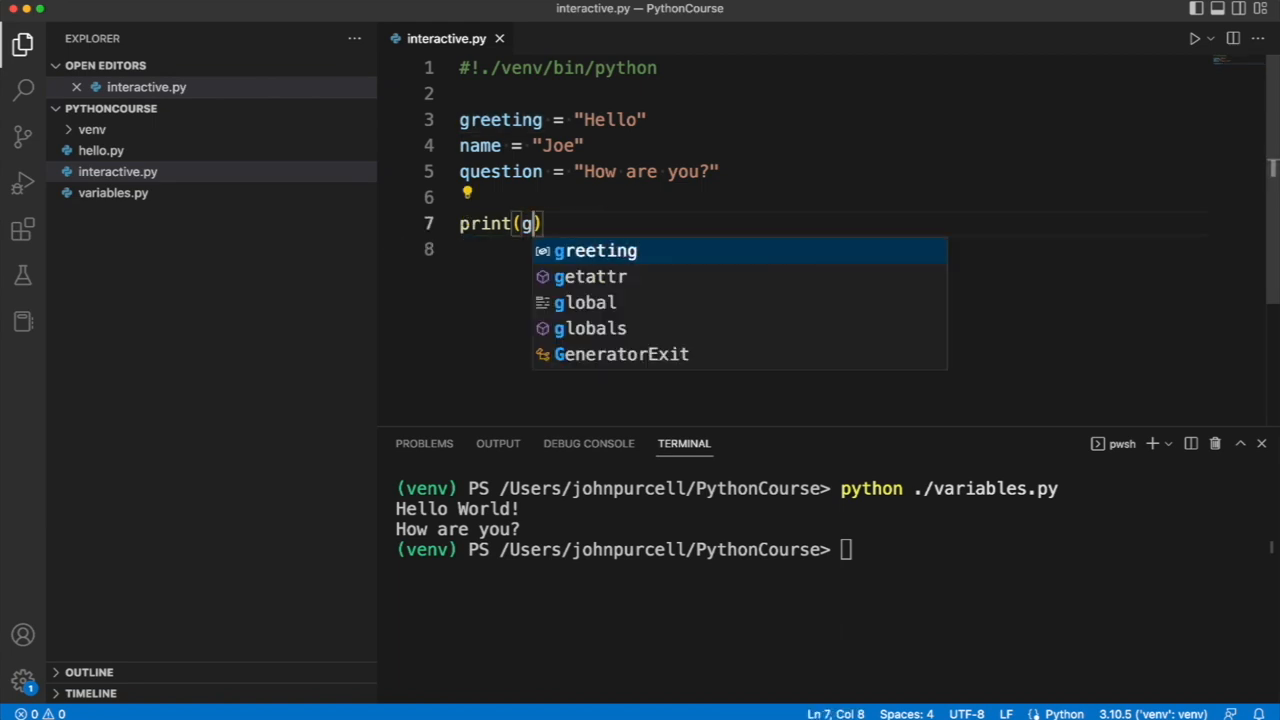
type("reeting, name, question")
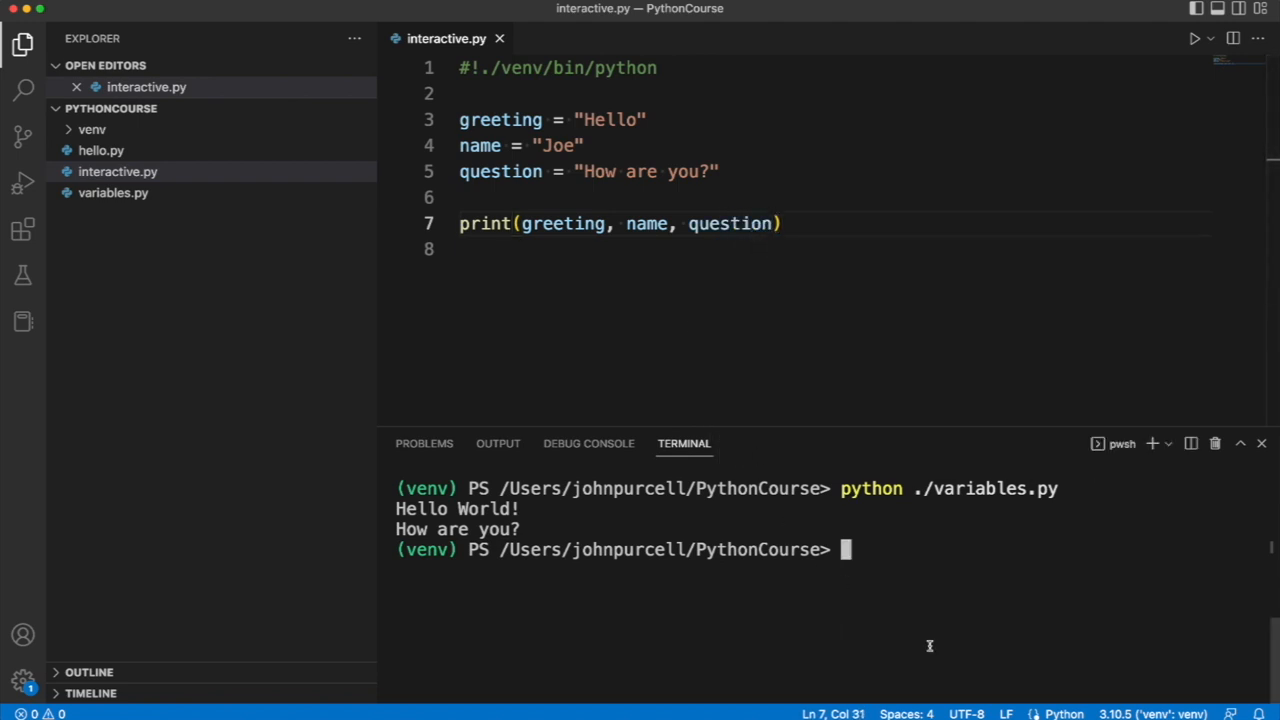
Step: Run python ./interactive.py in the terminal, printing "Hello Joe How are you?"
type("python ./interactive.py")
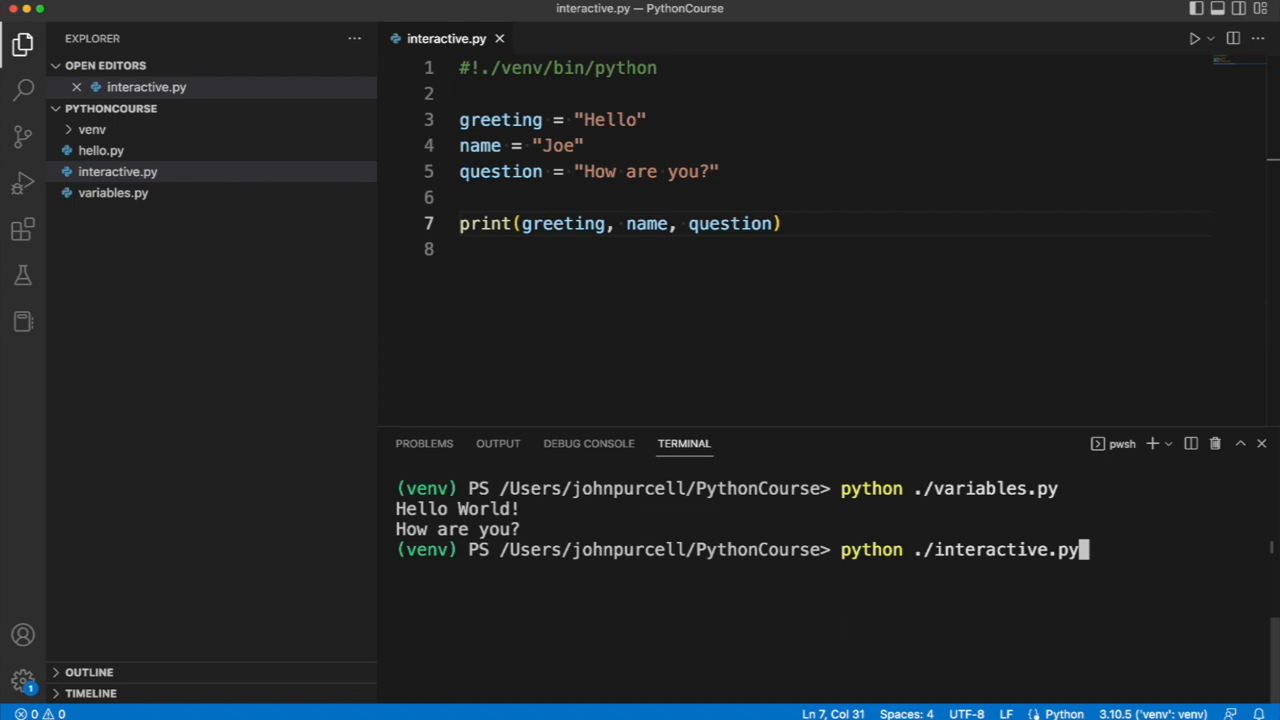
key("Enter")
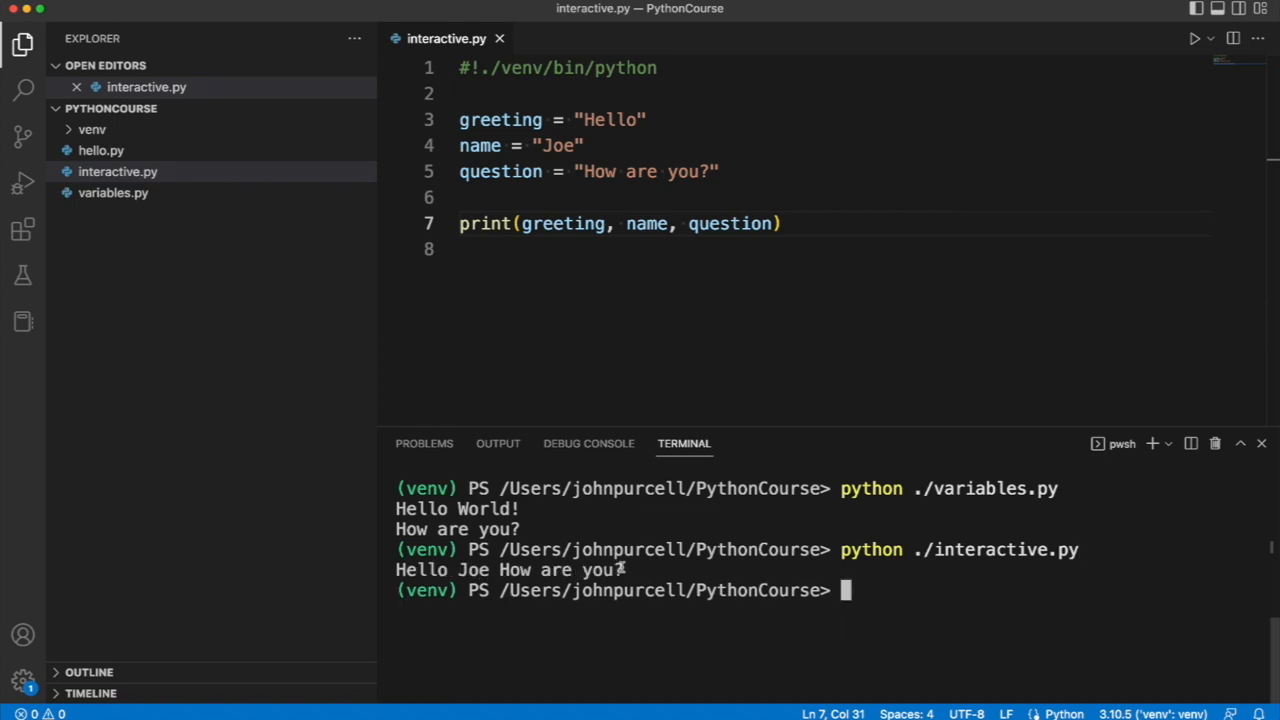
double_click(510, 570)
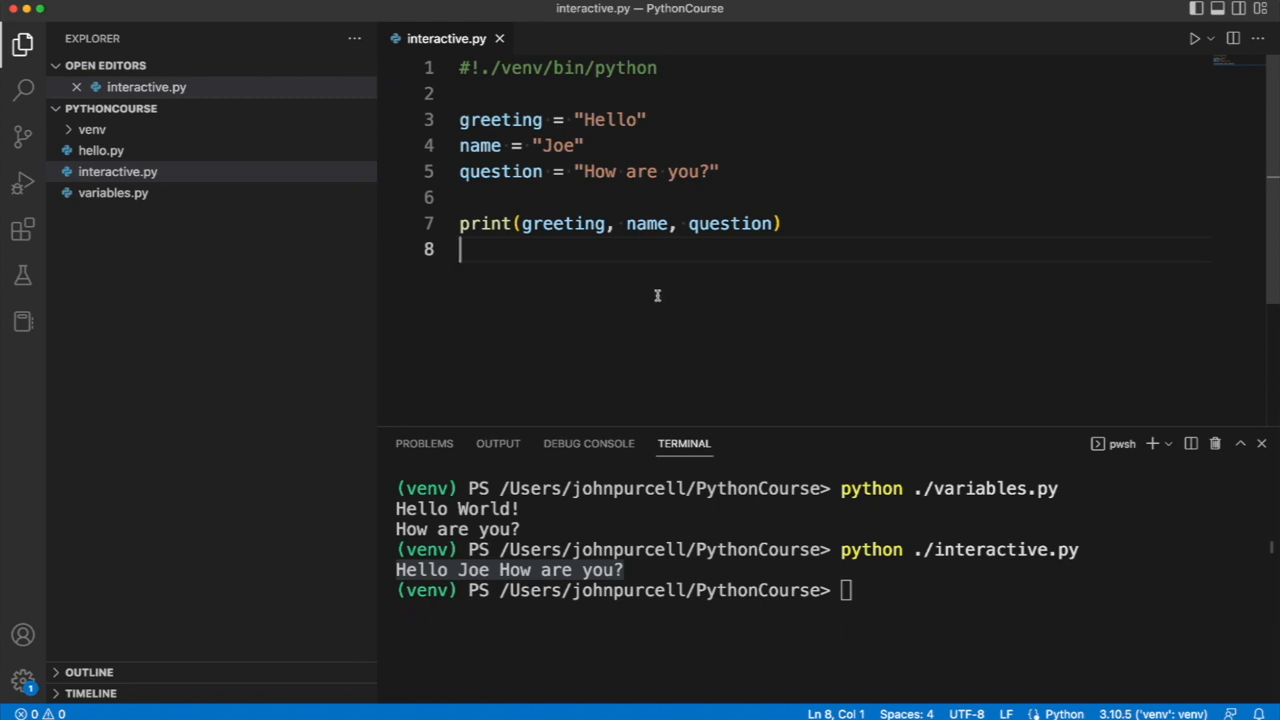
mouse_move(564, 224)
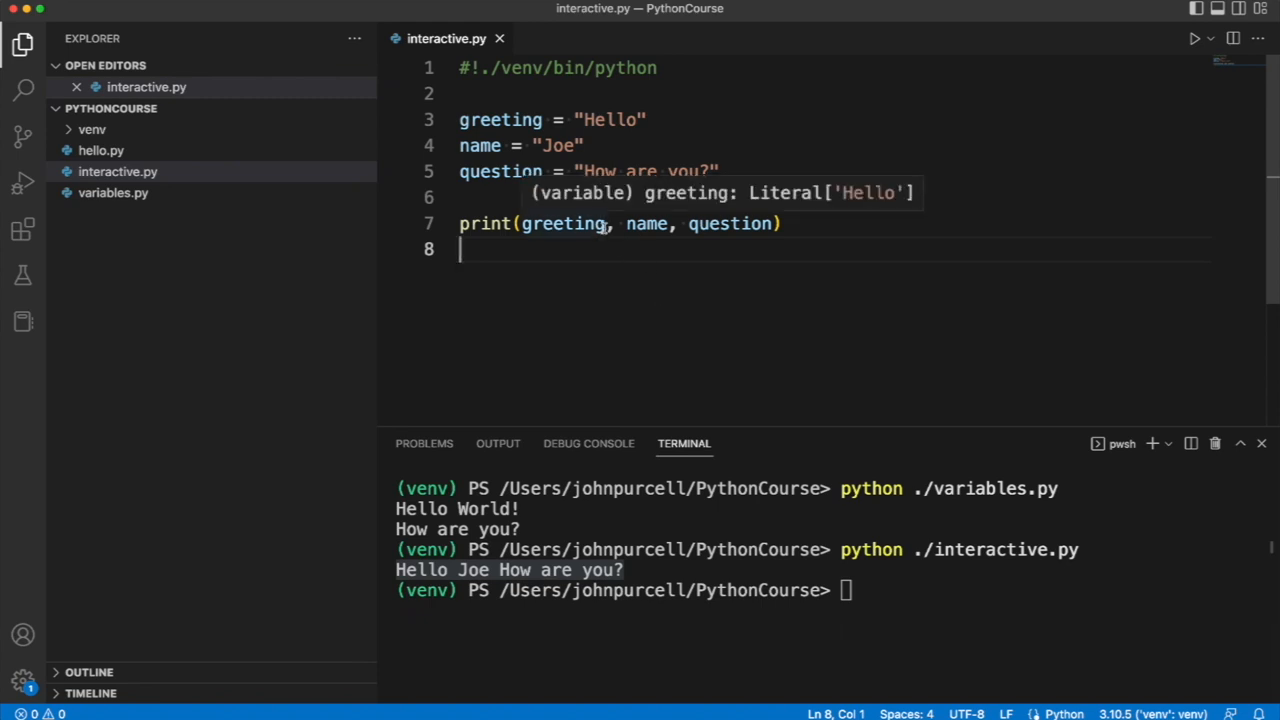
mouse_move(536, 268)
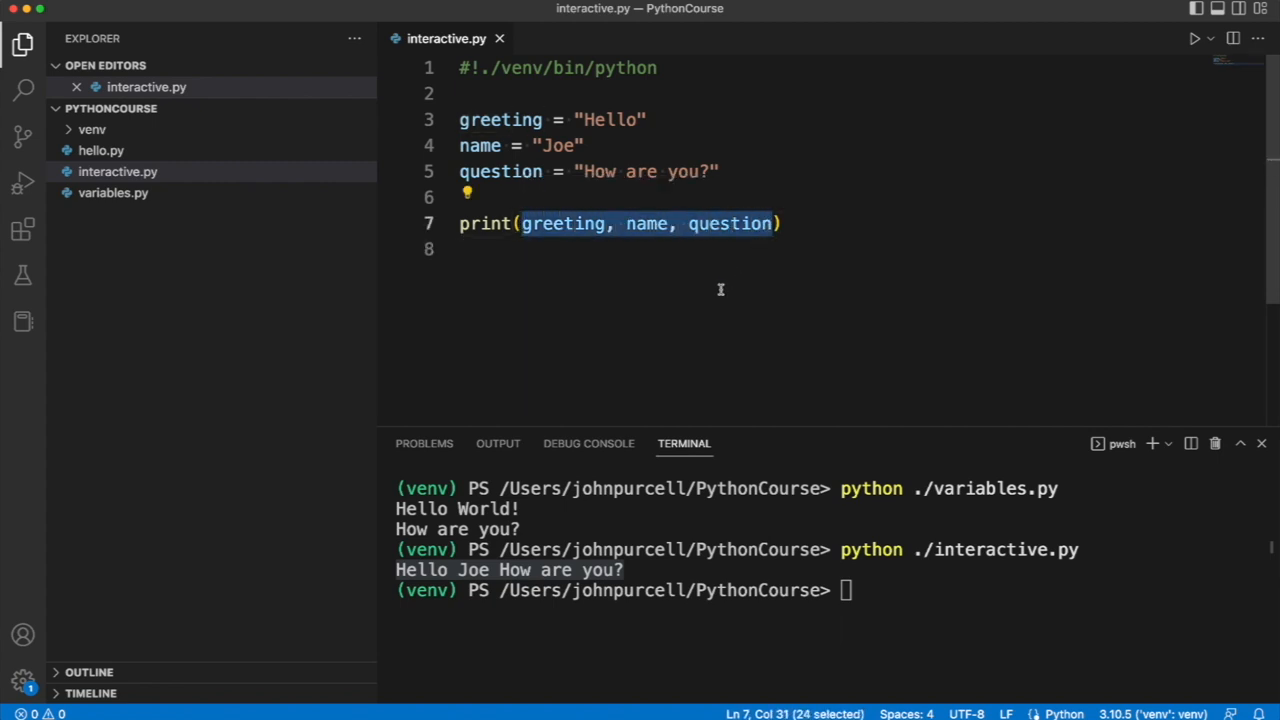
mouse_move(784, 240)
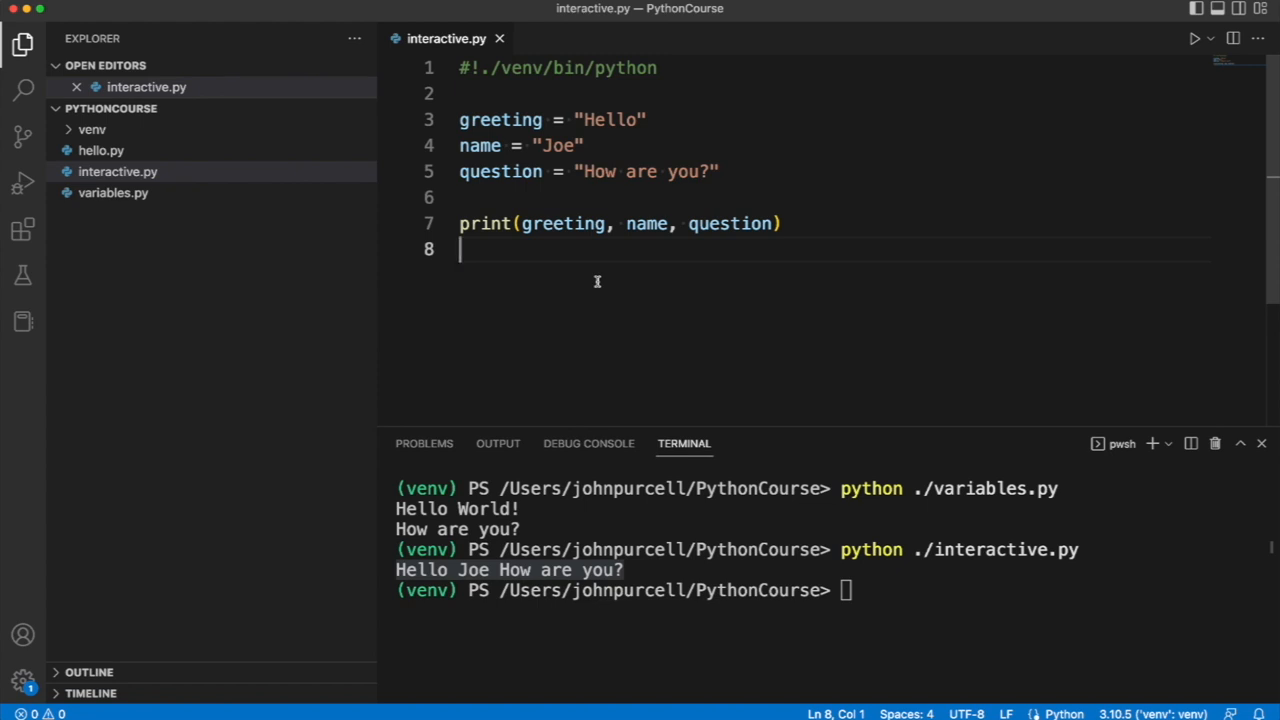
mouse_move(602, 280)
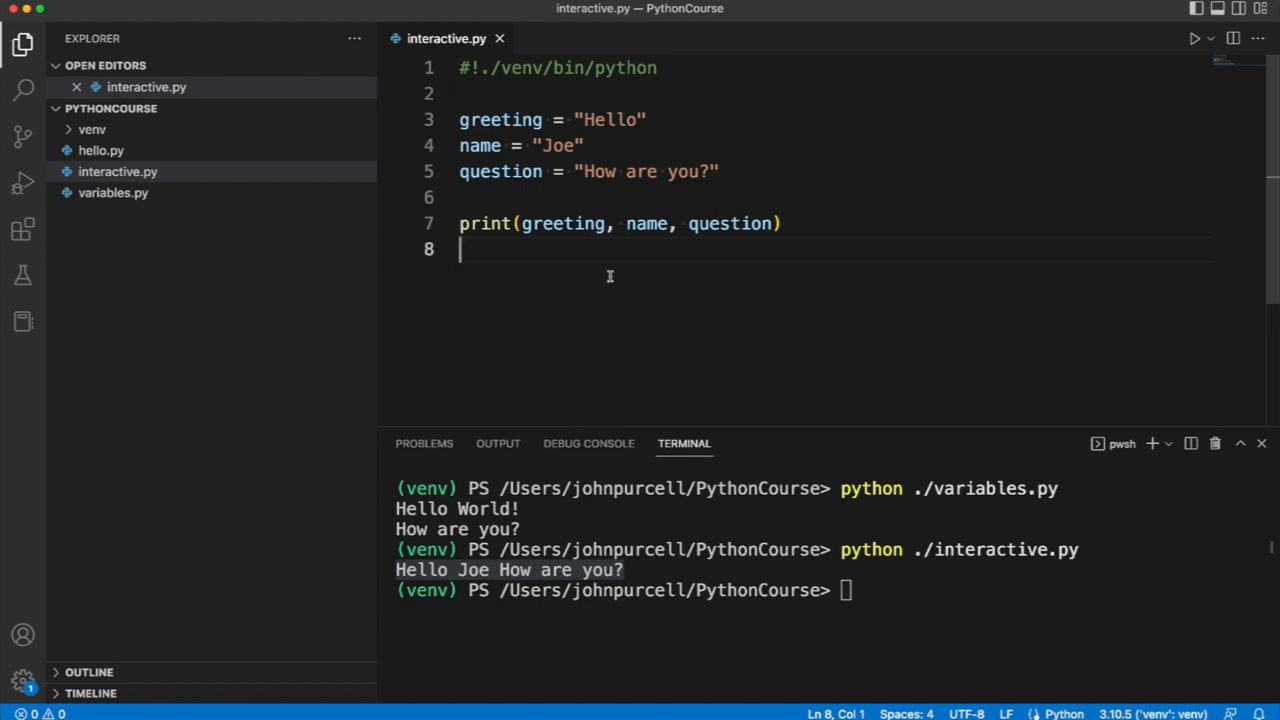
mouse_move(616, 224)
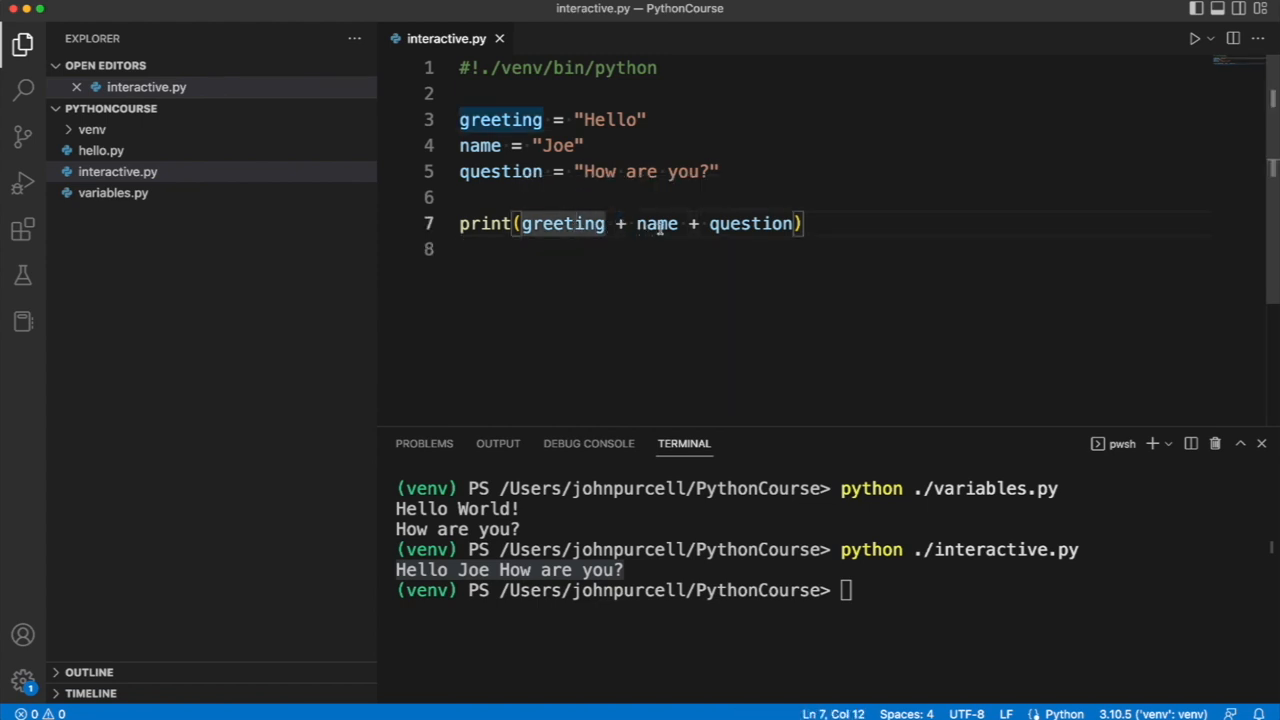
Step: Join greeting, name and question in the print call with + instead of commas
left_click(672, 224)
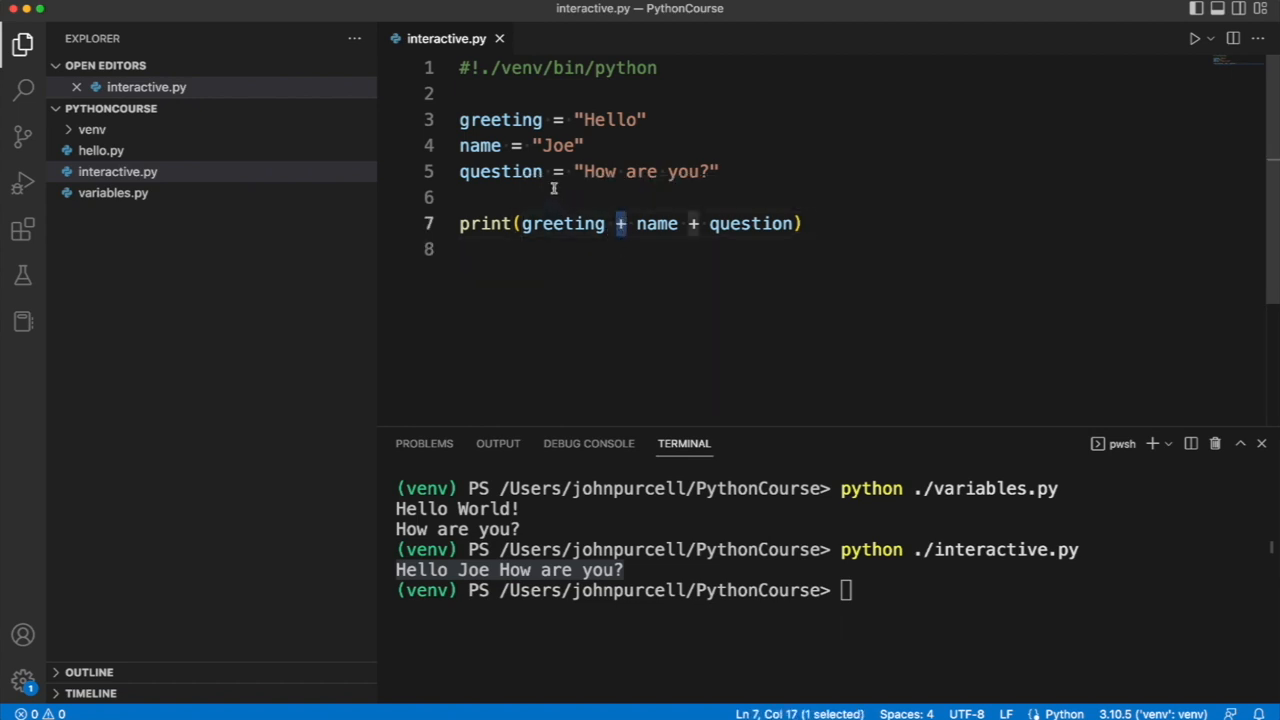
mouse_move(612, 276)
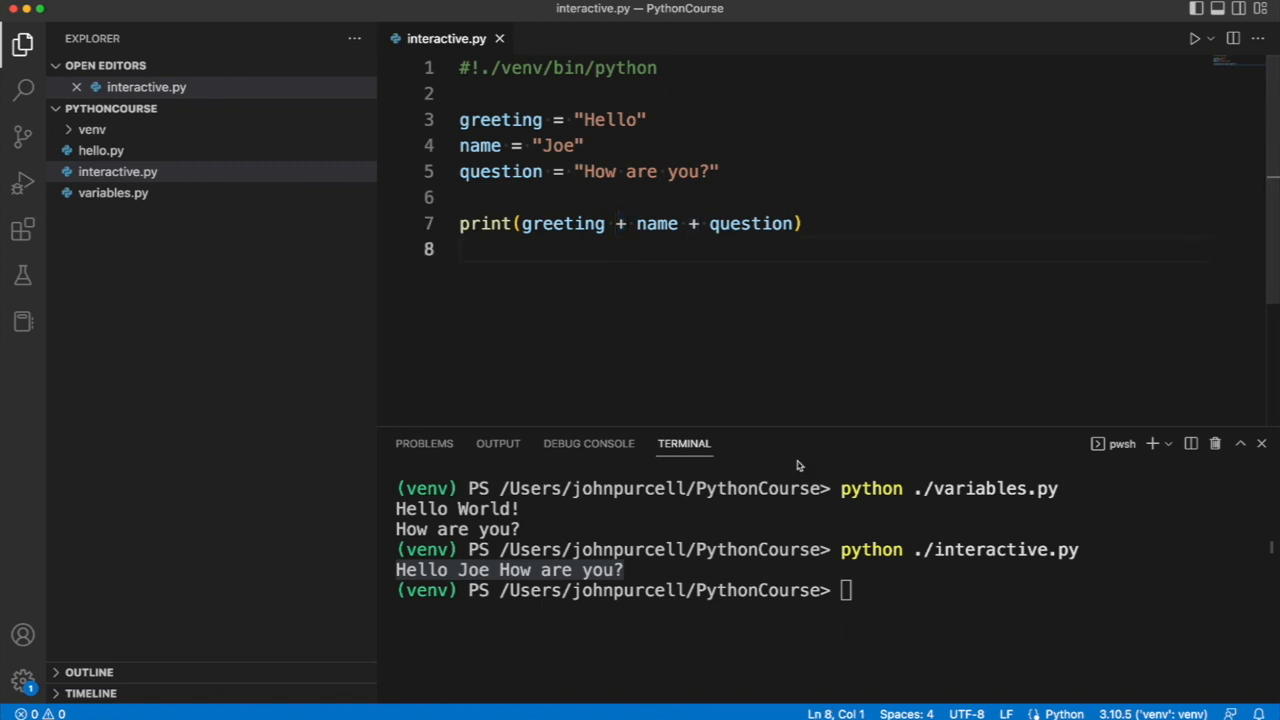
type("python ./interactive.py")
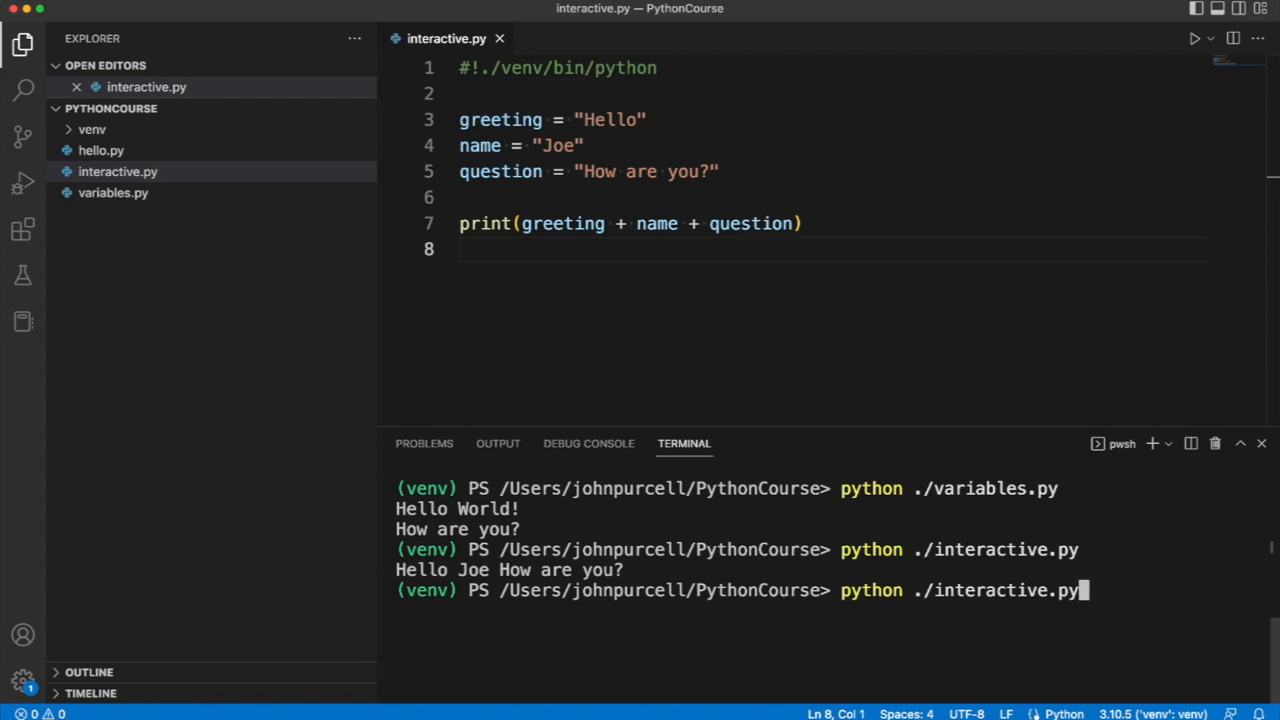
key("Enter")
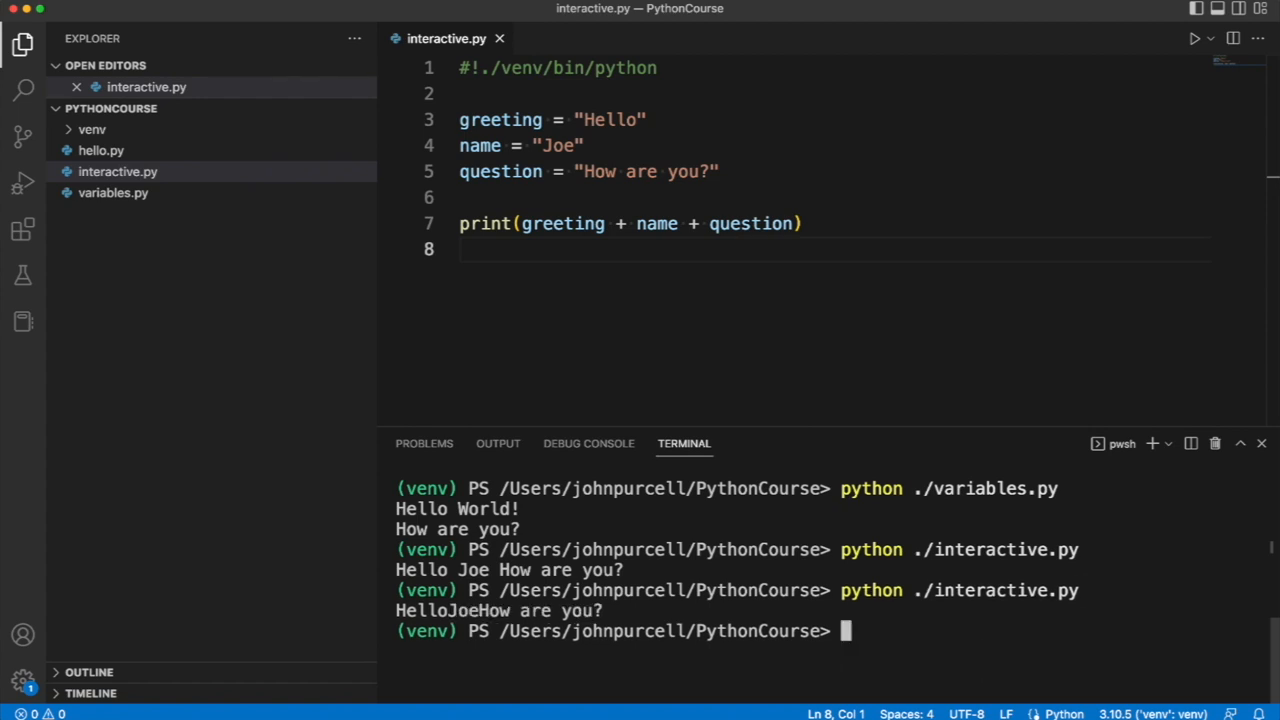
mouse_move(616, 258)
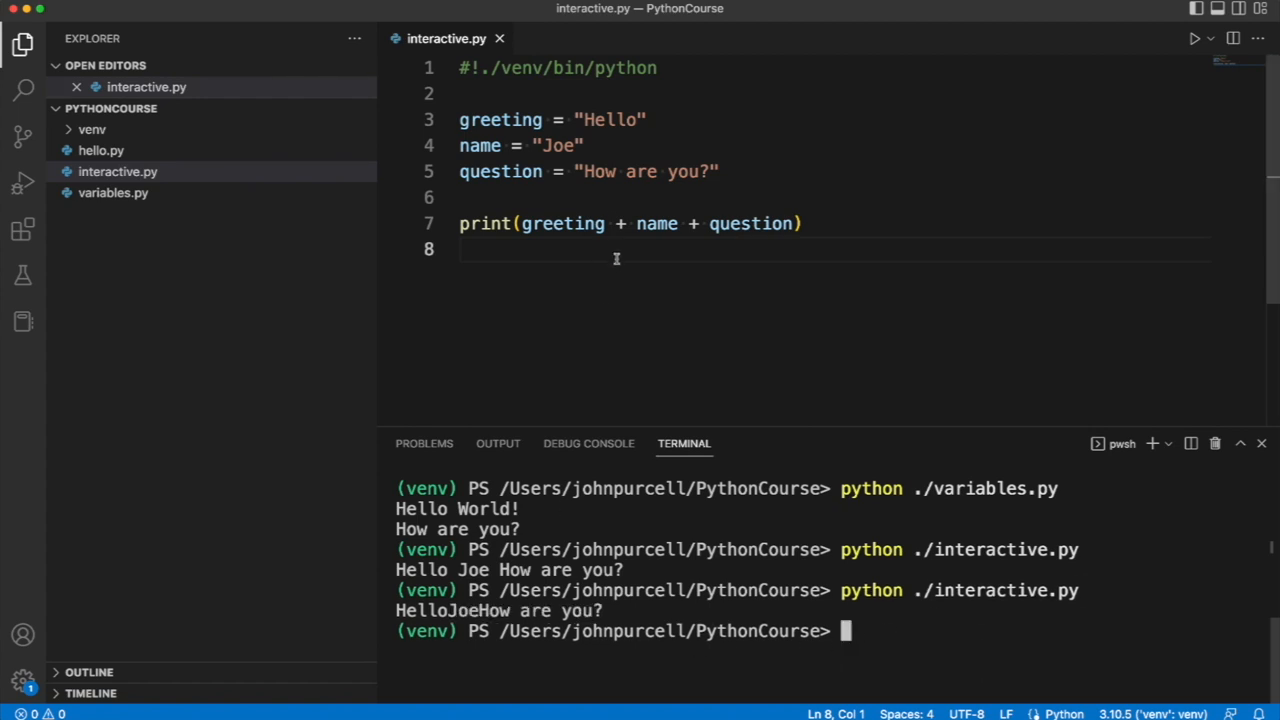
mouse_move(568, 352)
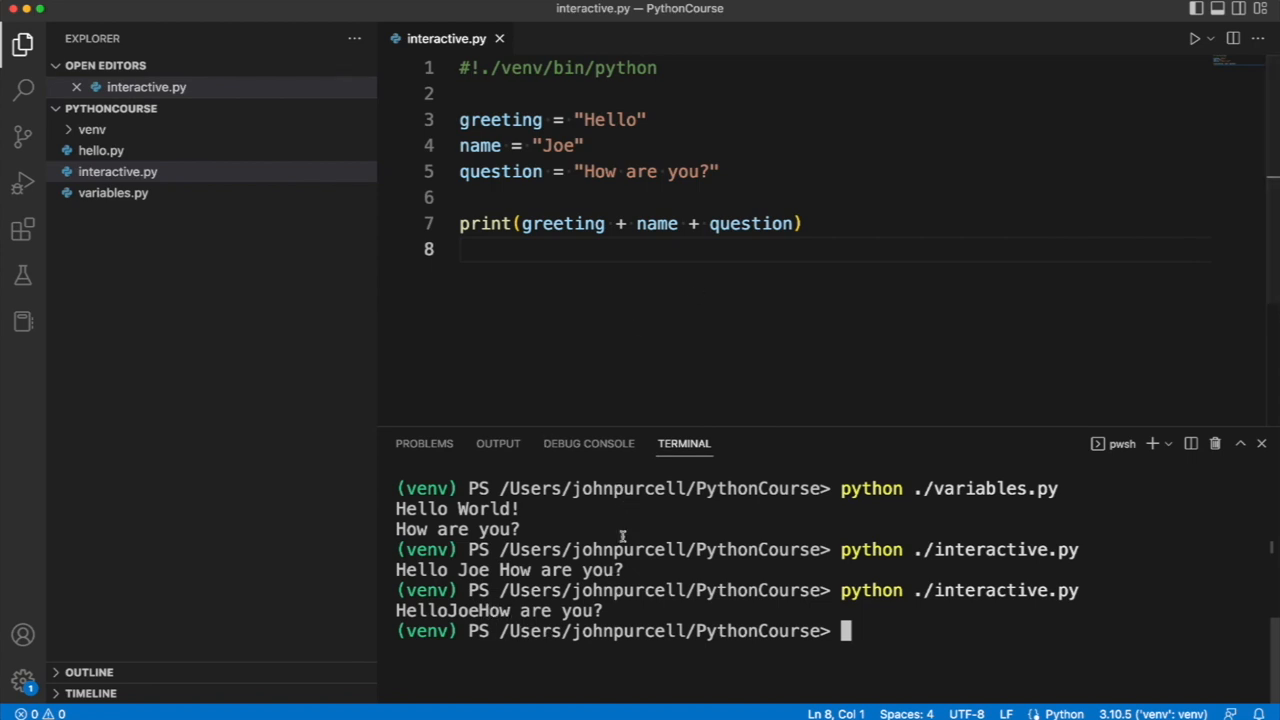
left_click(528, 132)
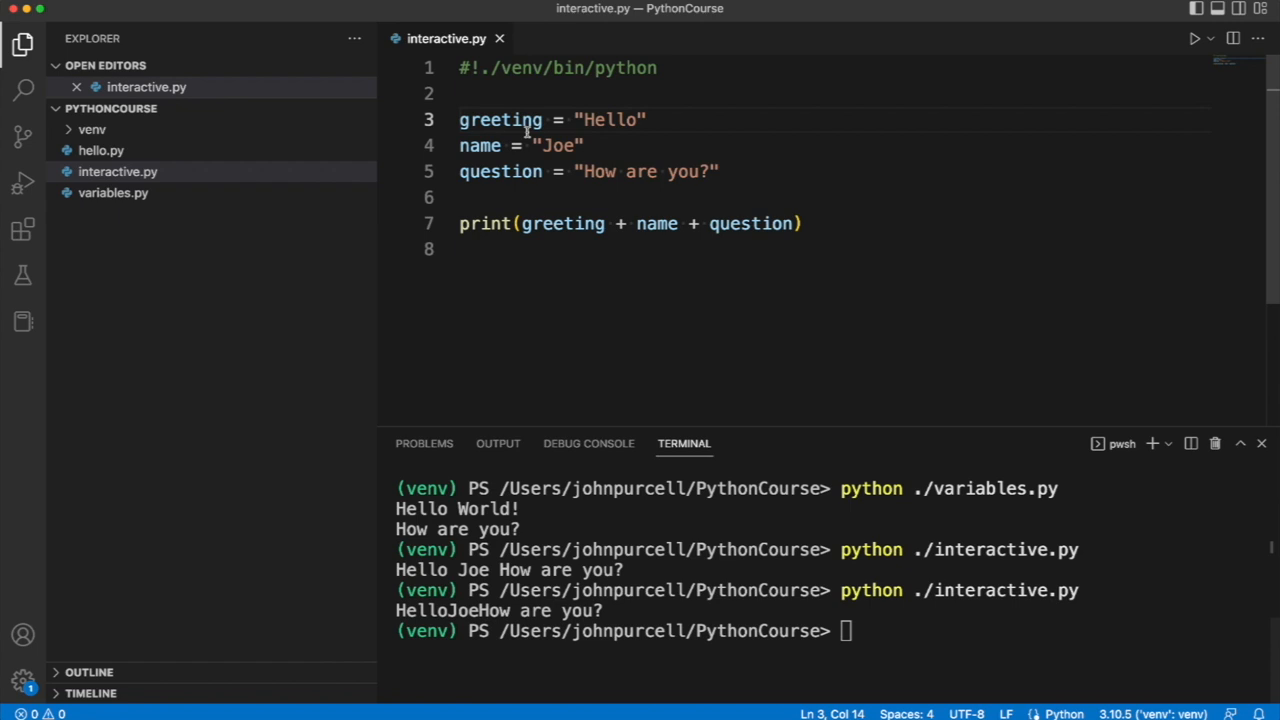
left_click(480, 172)
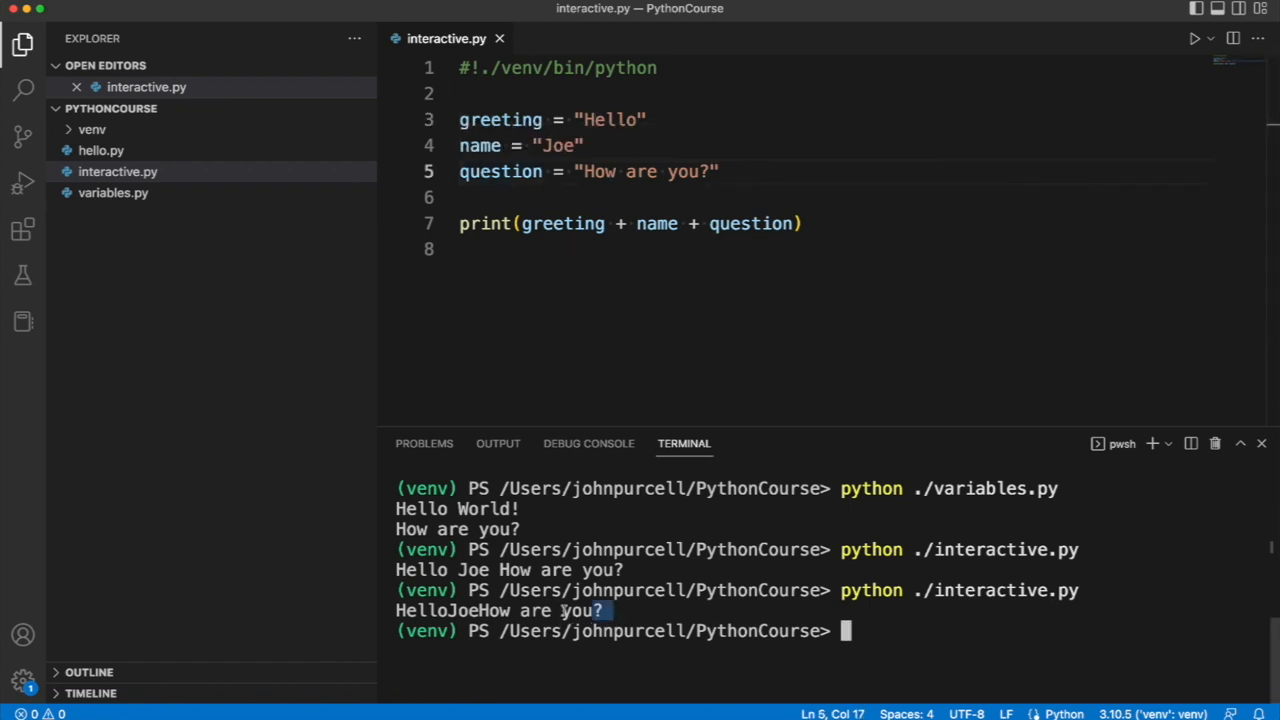
left_click(648, 332)
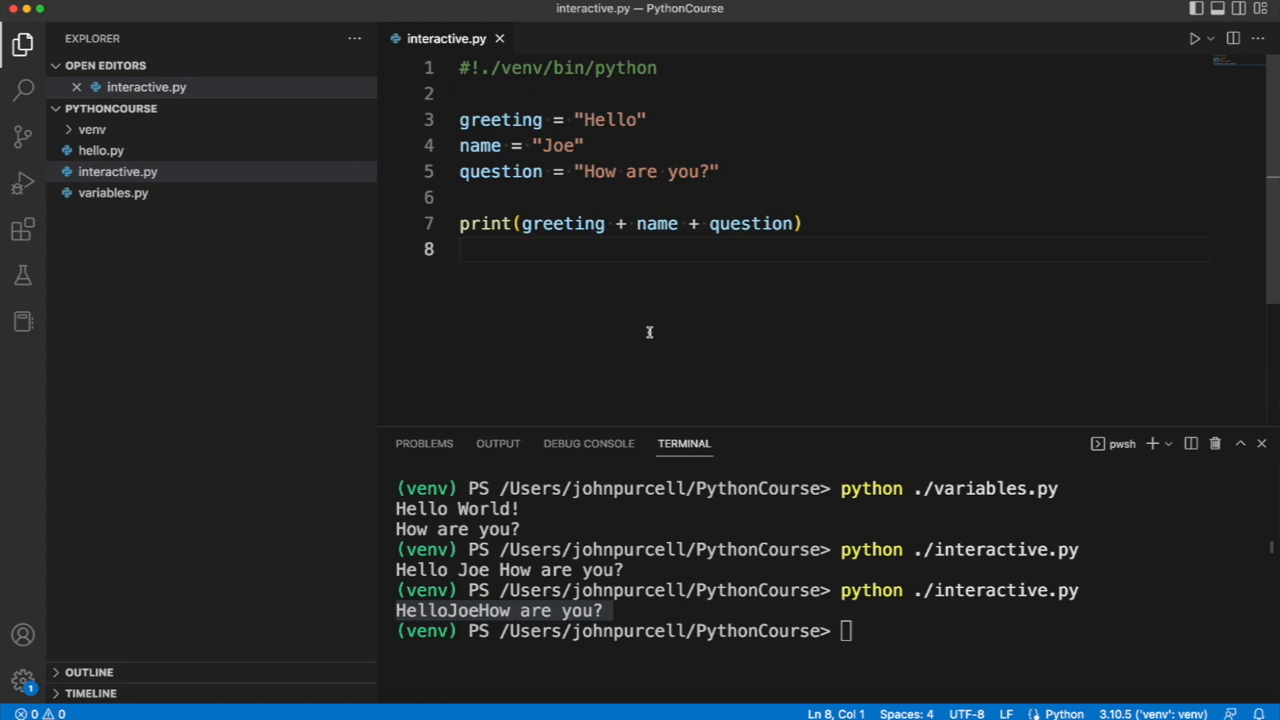
mouse_move(658, 348)
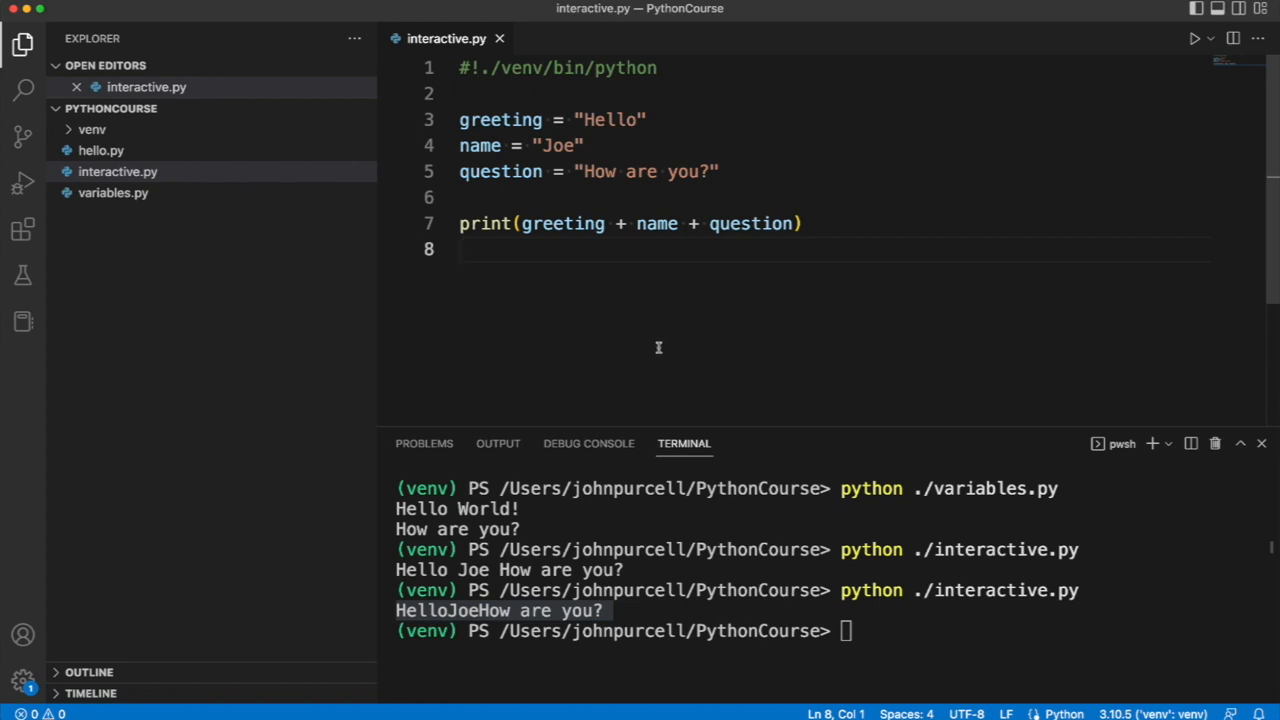
mouse_move(712, 144)
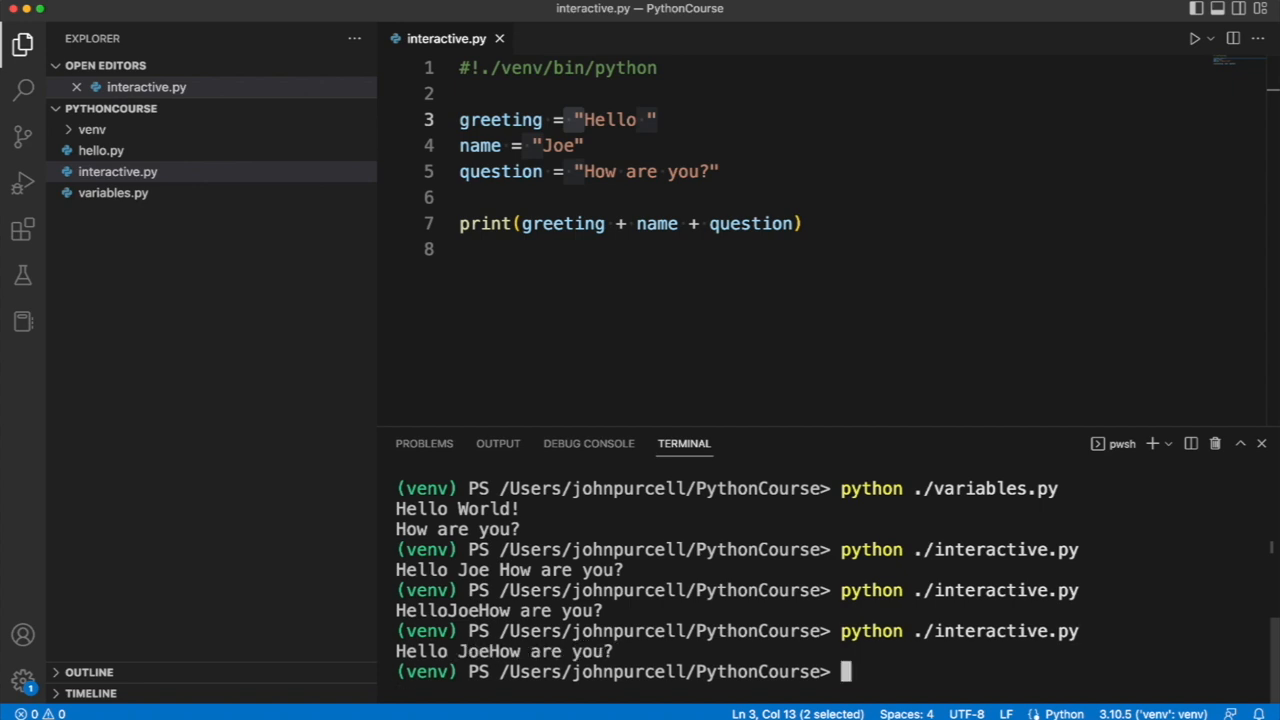
mouse_move(668, 356)
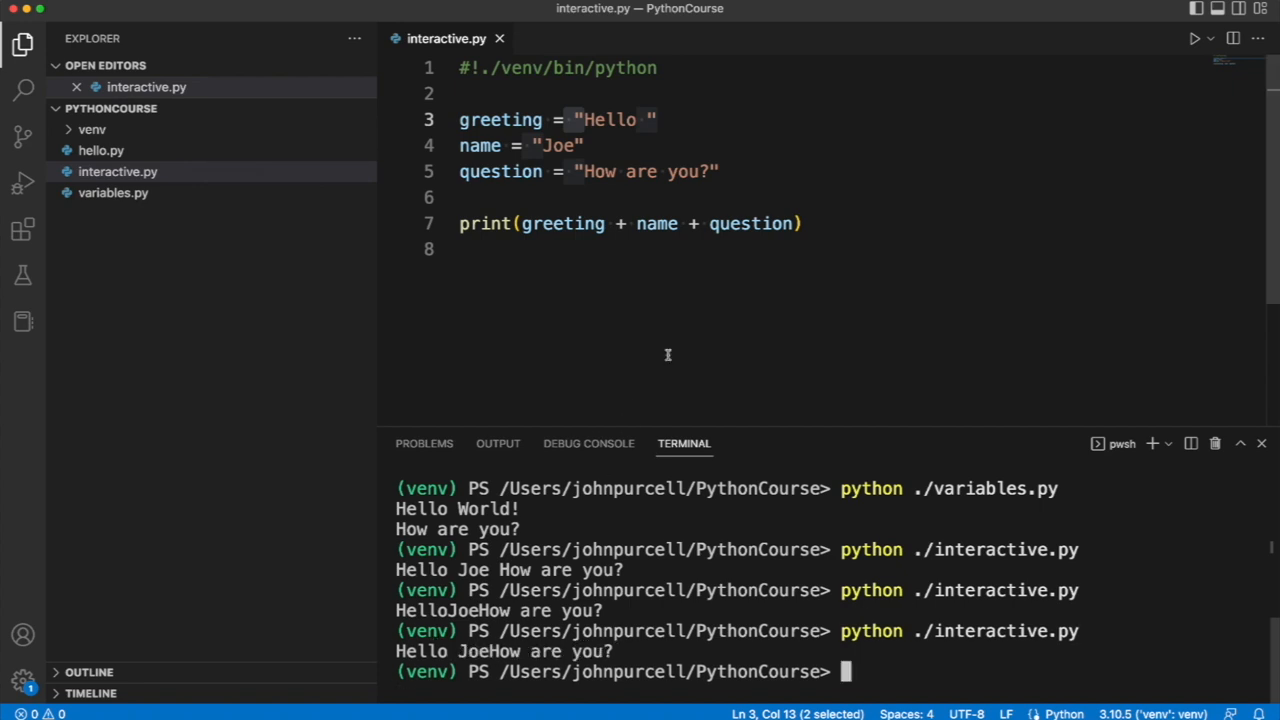
mouse_move(612, 618)
type("\". \" + ")
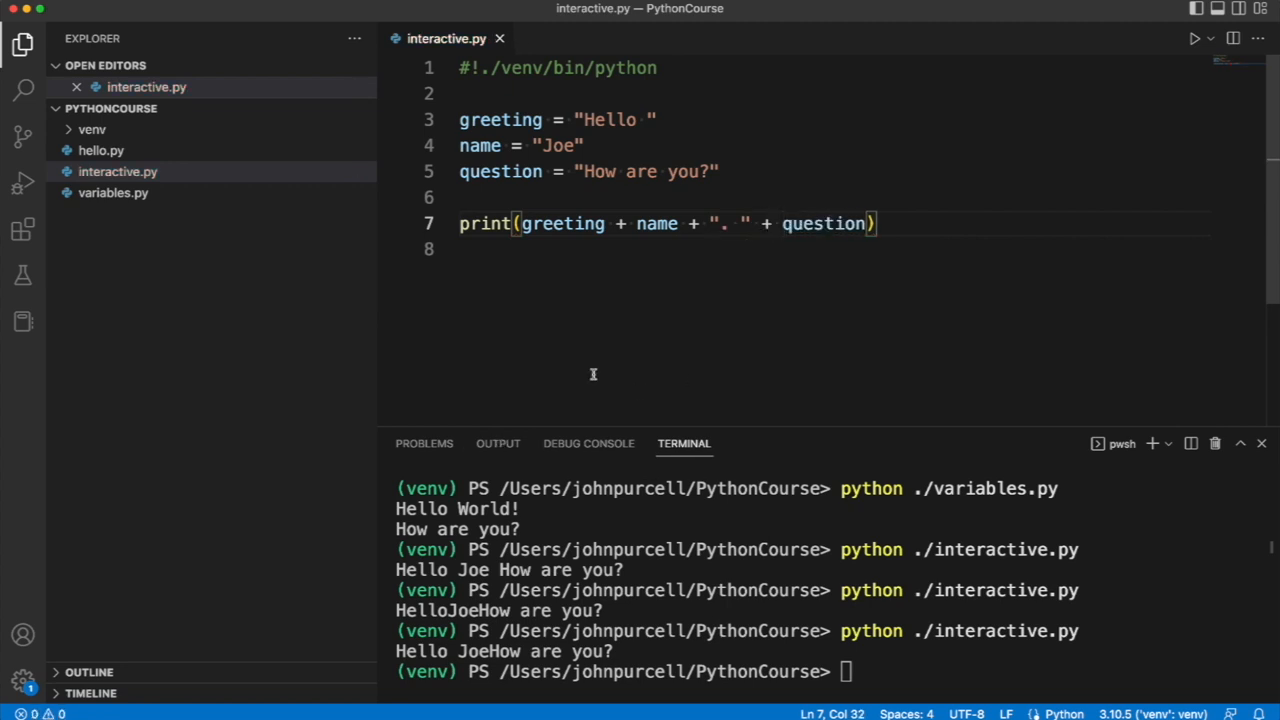
Step: Insert a ". " separator between name and question so output reads Hello Joe. How are you?
double_click(564, 224)
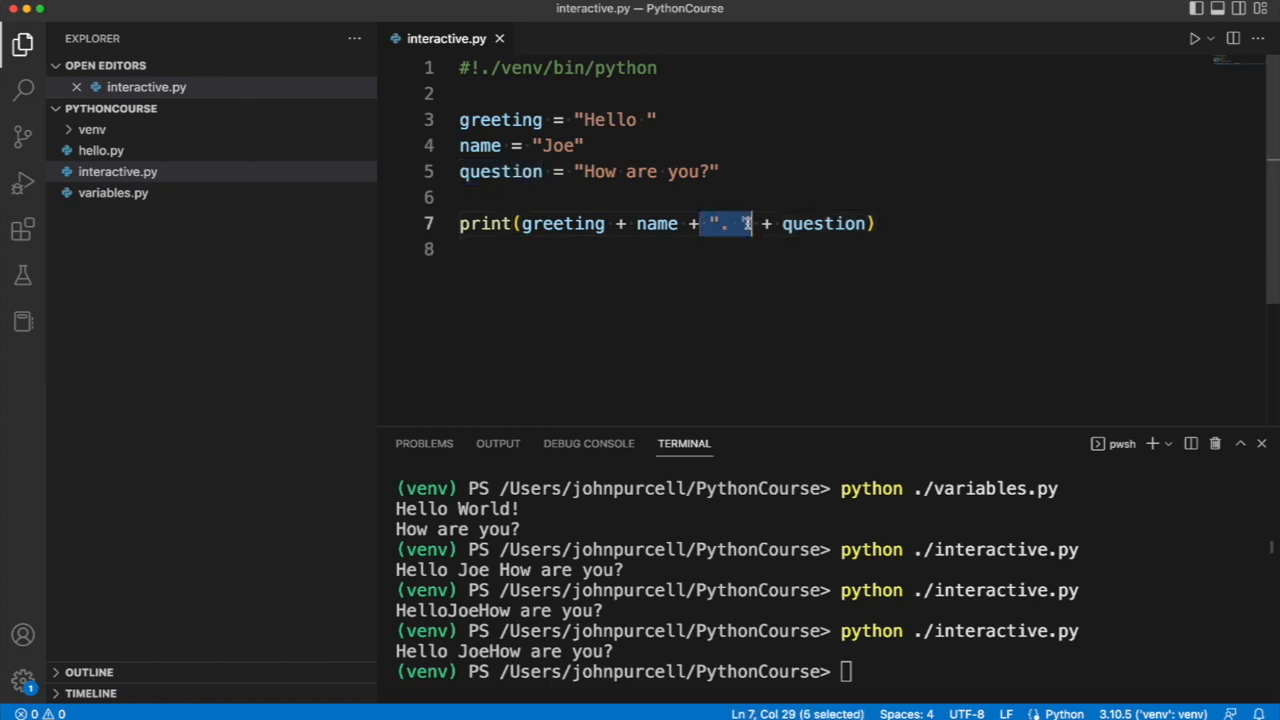
left_click(740, 270)
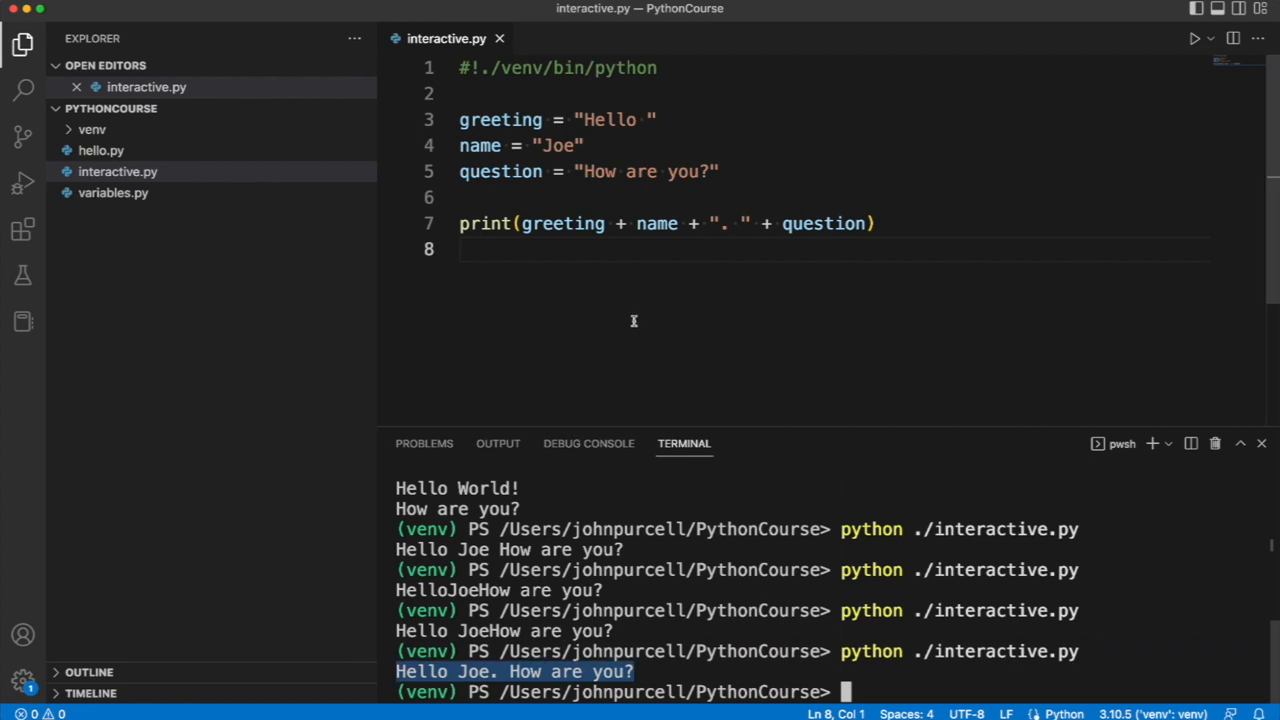
mouse_move(656, 332)
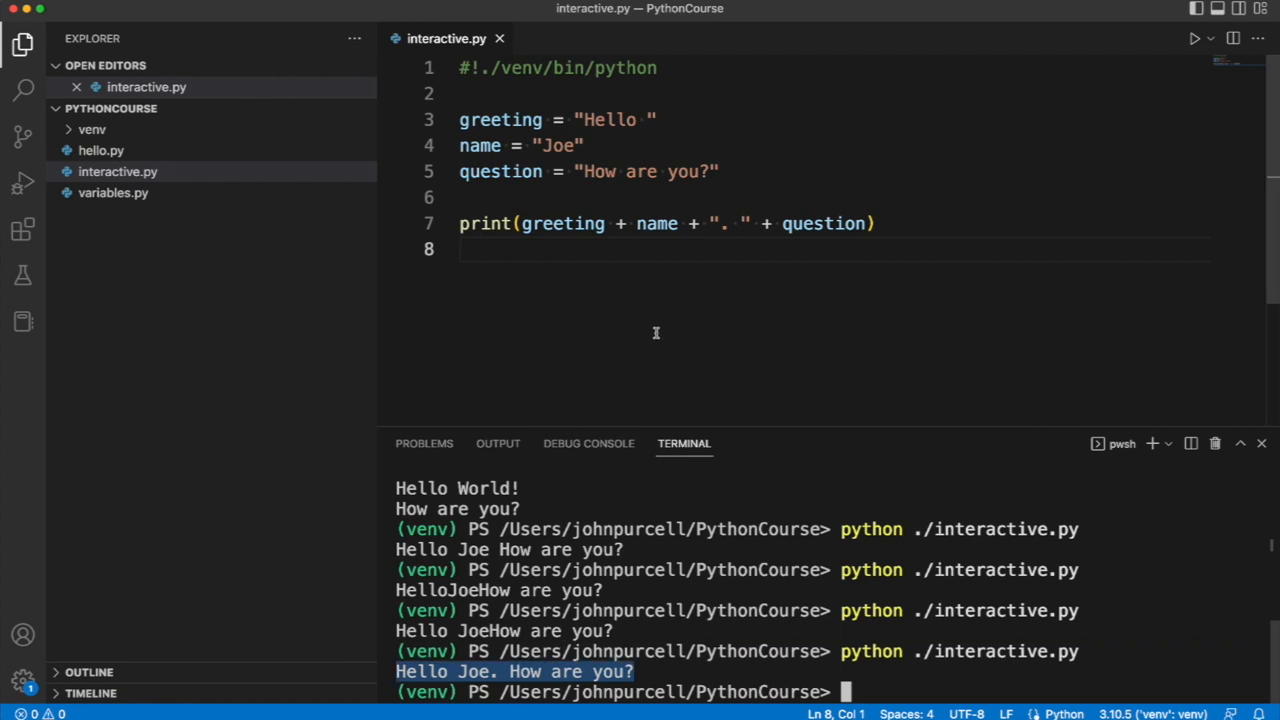
mouse_move(680, 292)
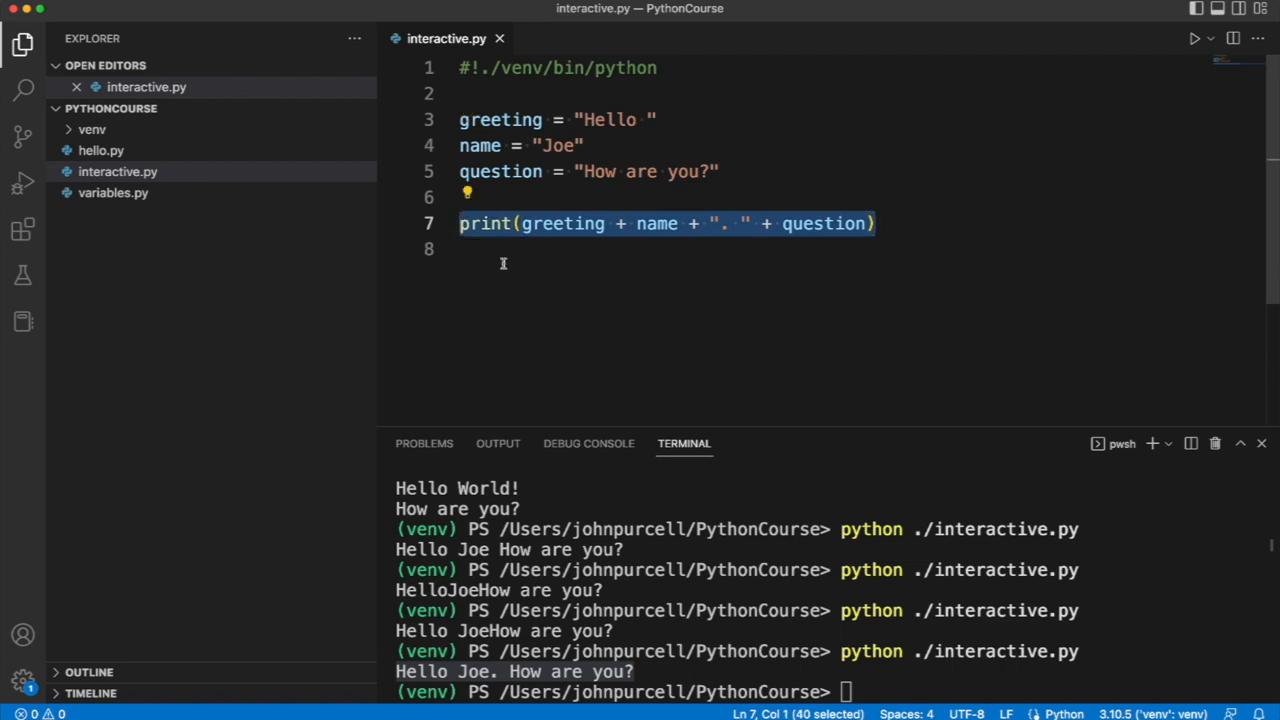
mouse_move(688, 116)
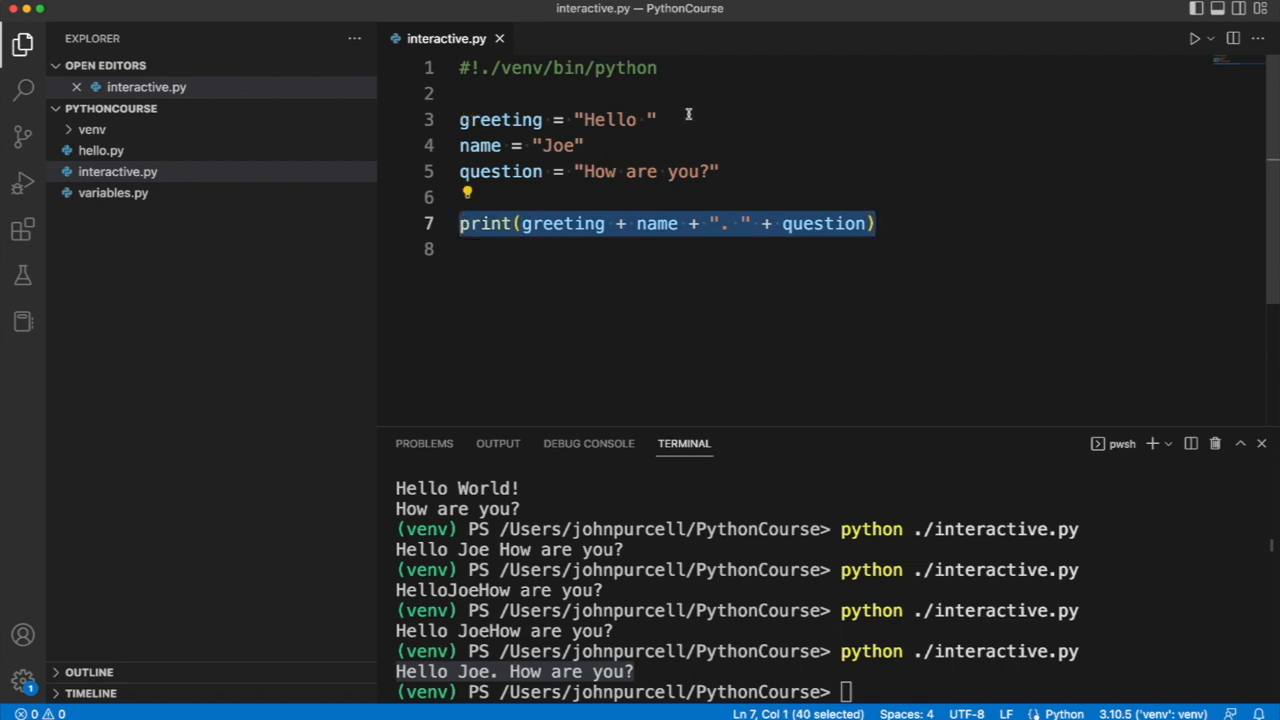
Step: Add print("Enter your name: ") on a new line below the greeting
key("Enter")
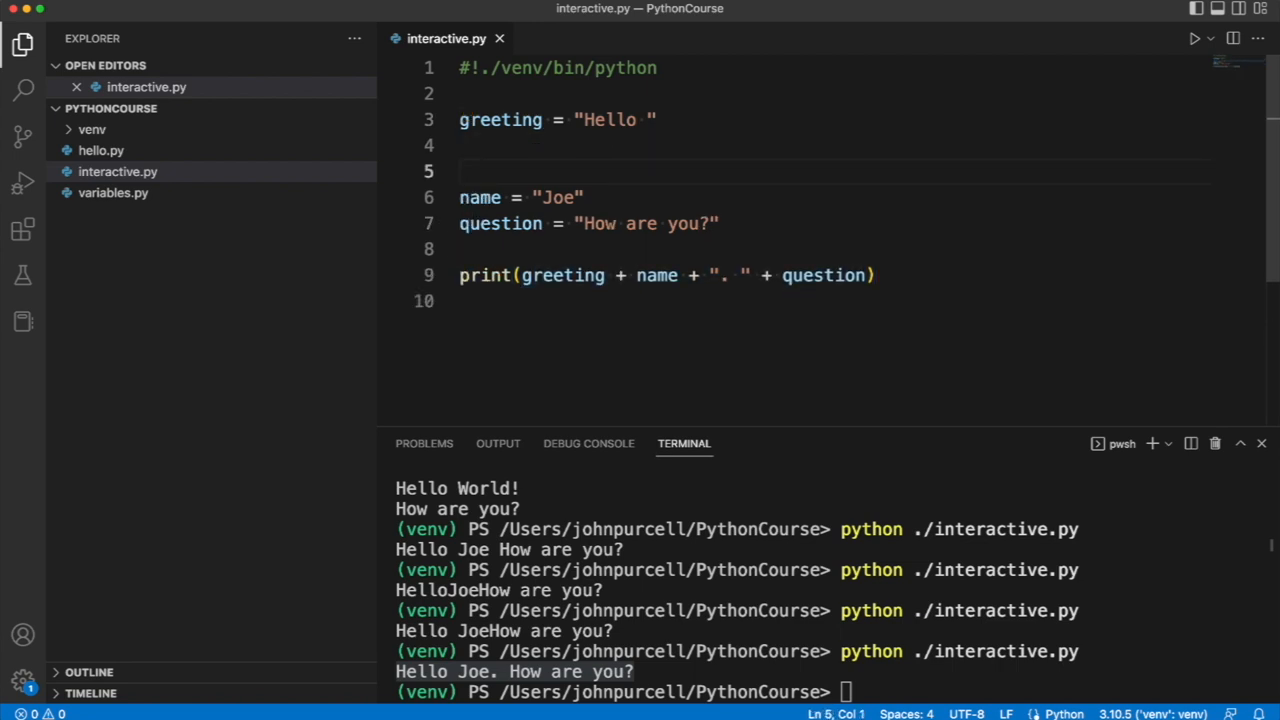
type("p")
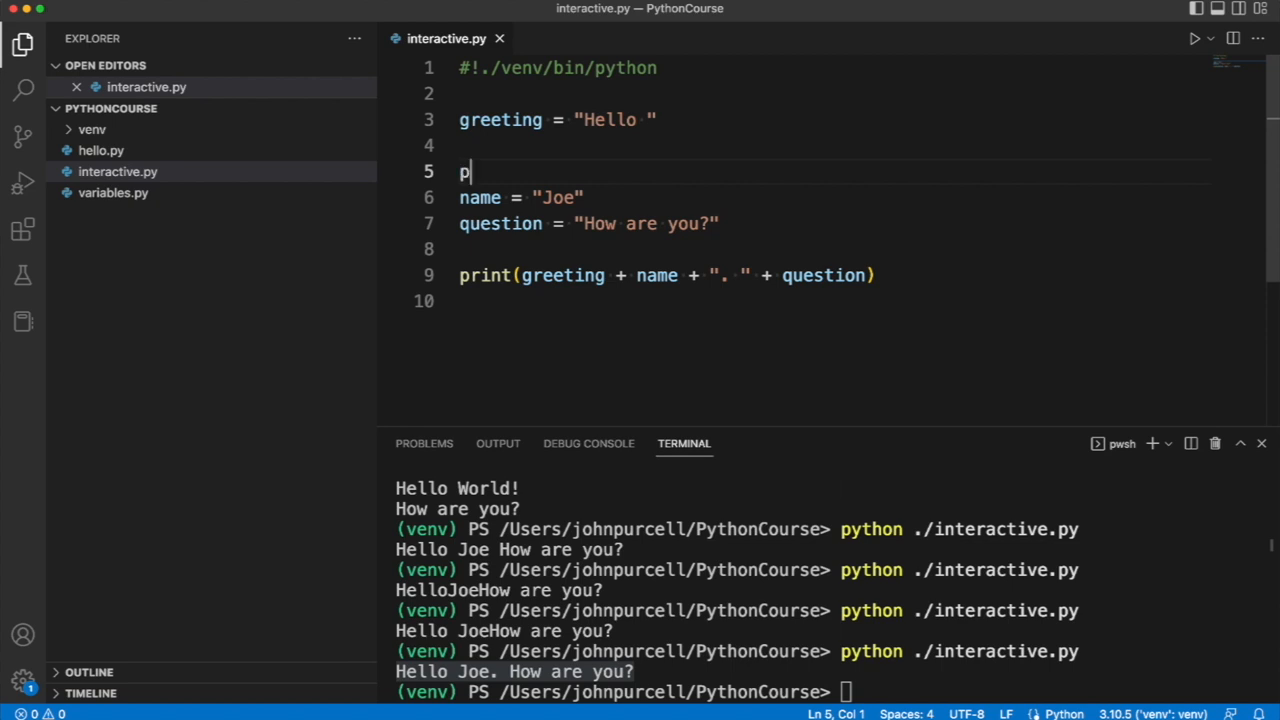
type("rint()")
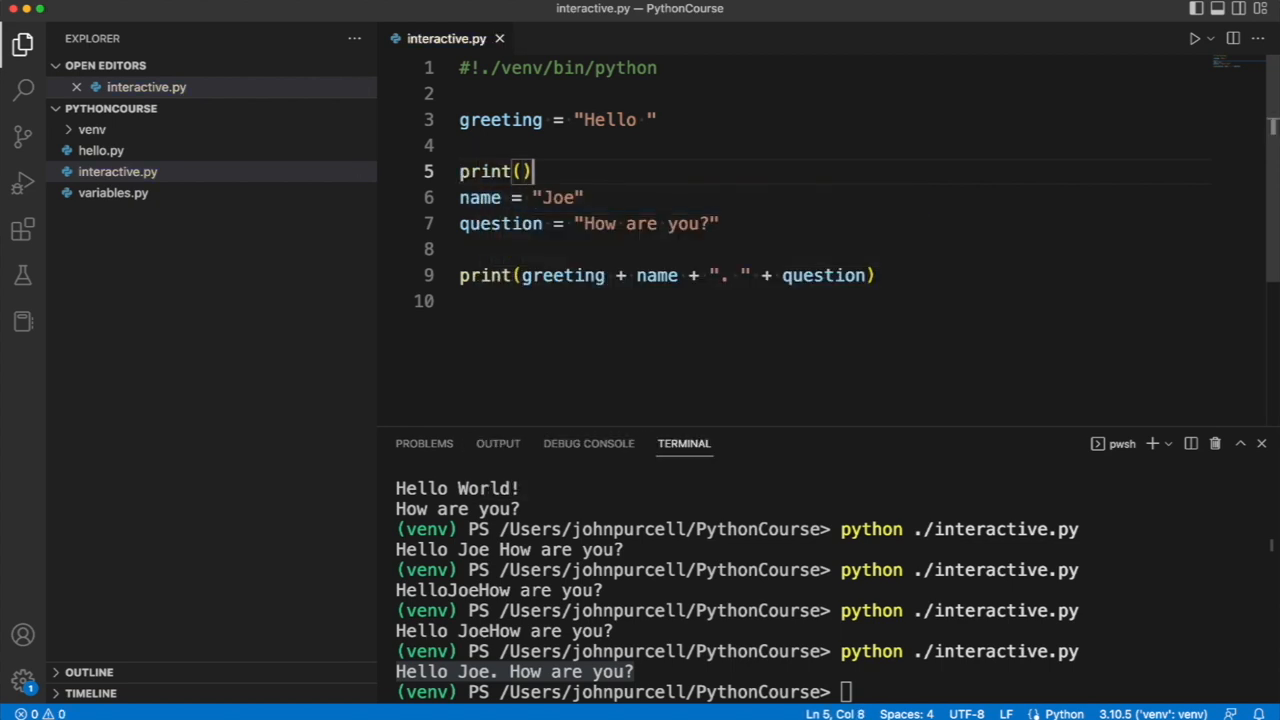
type("\"")
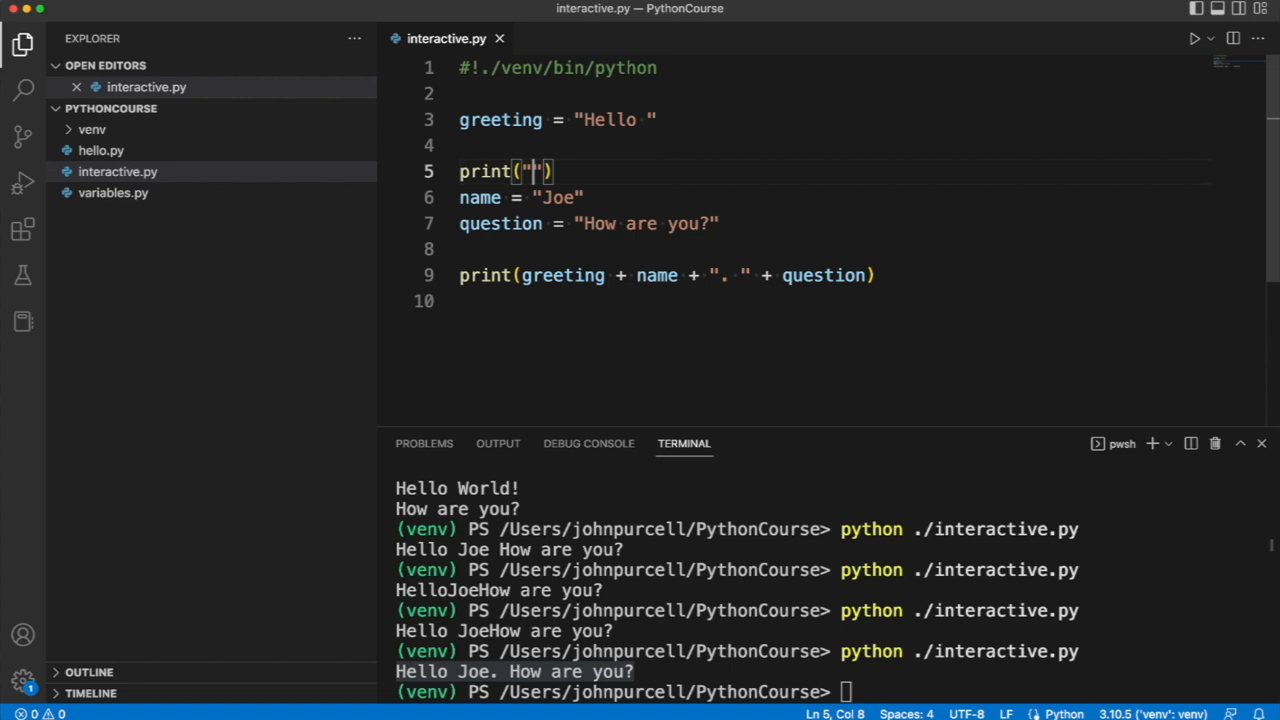
type("Enter")
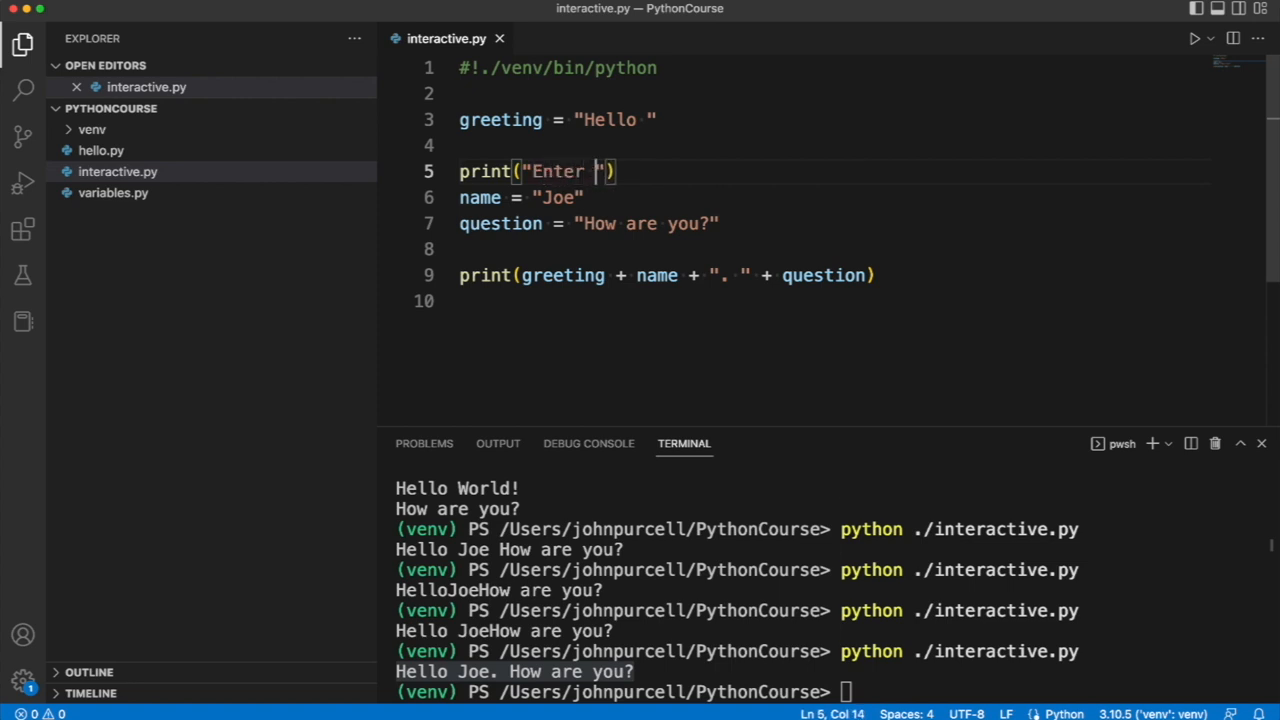
type("your name:")
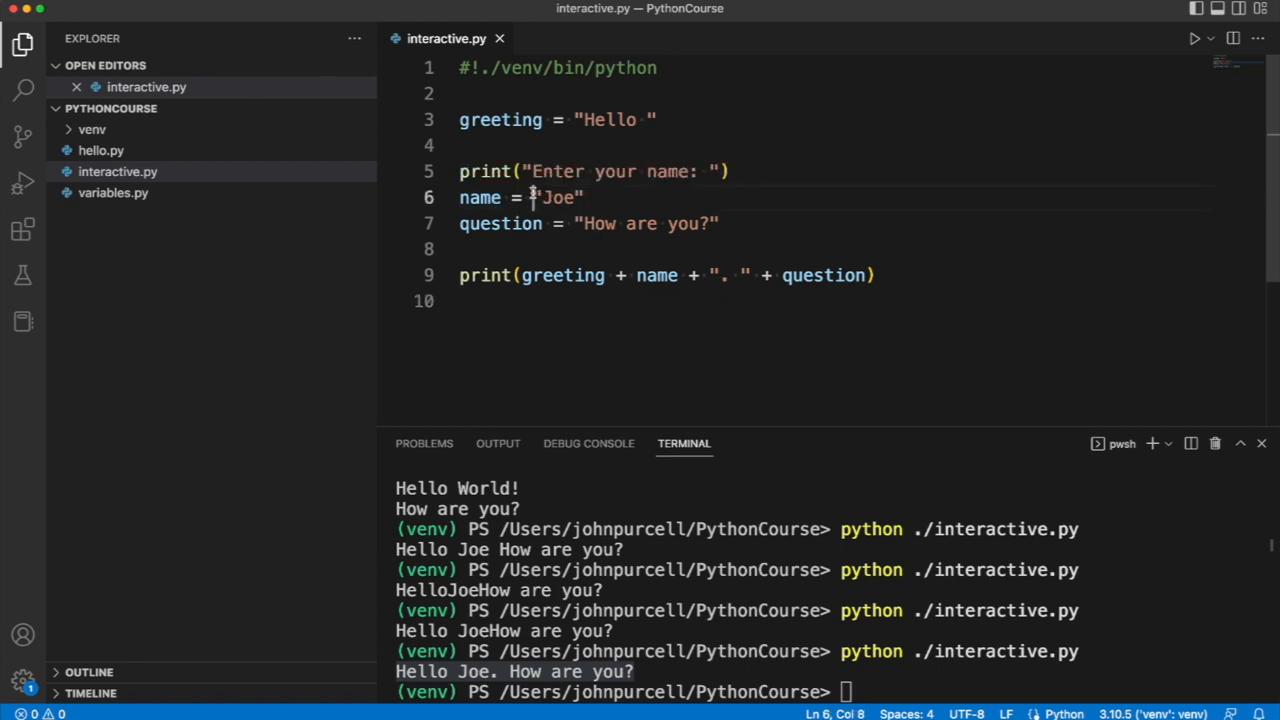
Step: Replace the hard-coded "Joe" with input() so name is read from the user
left_click_drag(532, 198, 576, 198)
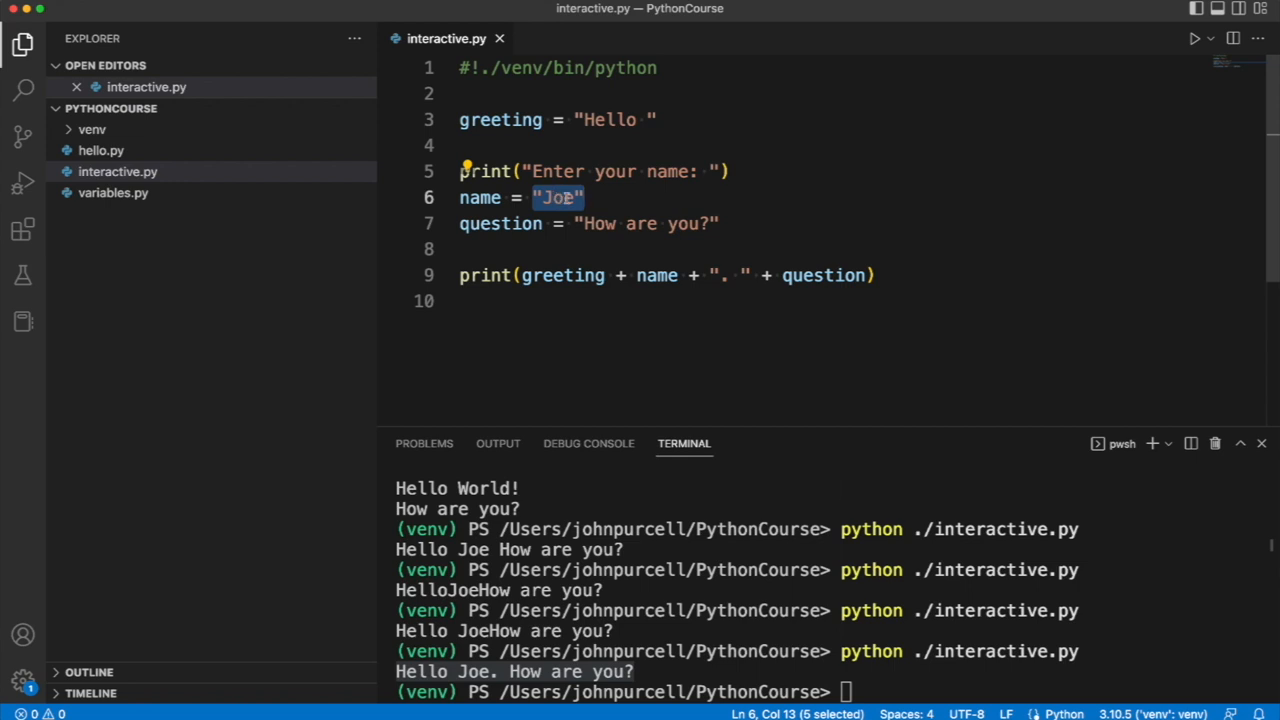
double_click(480, 198)
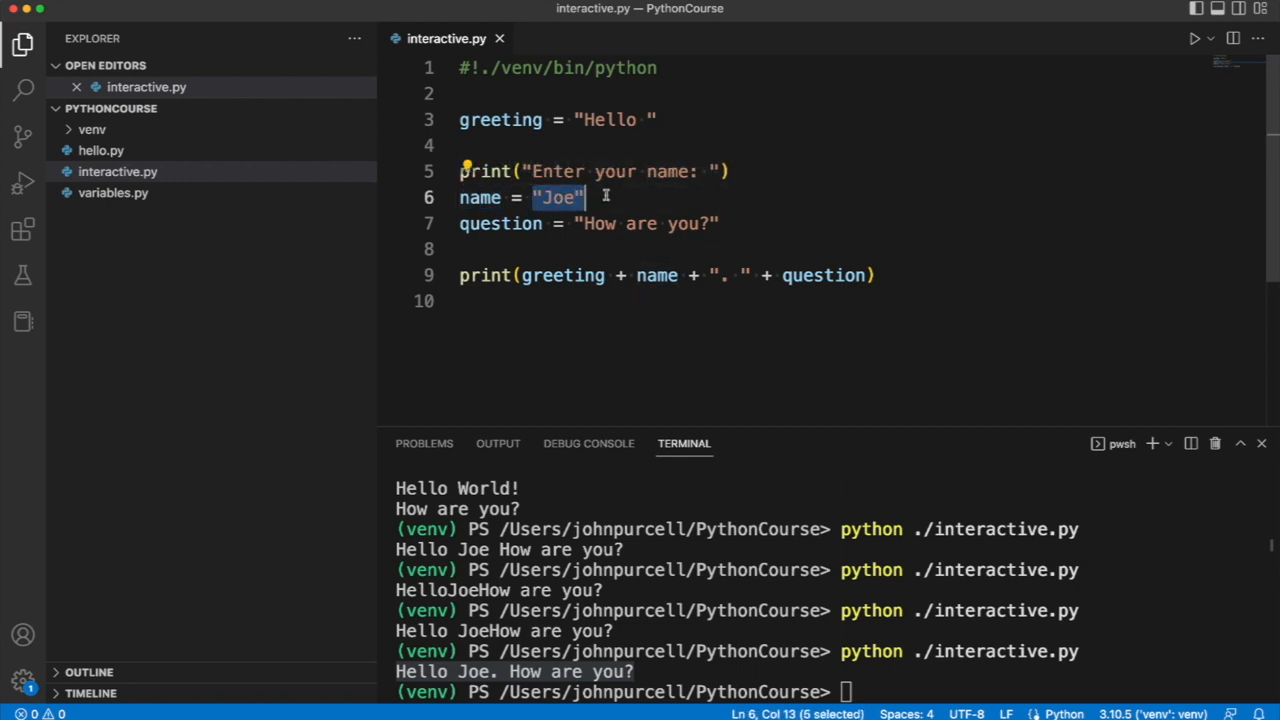
type("input(")
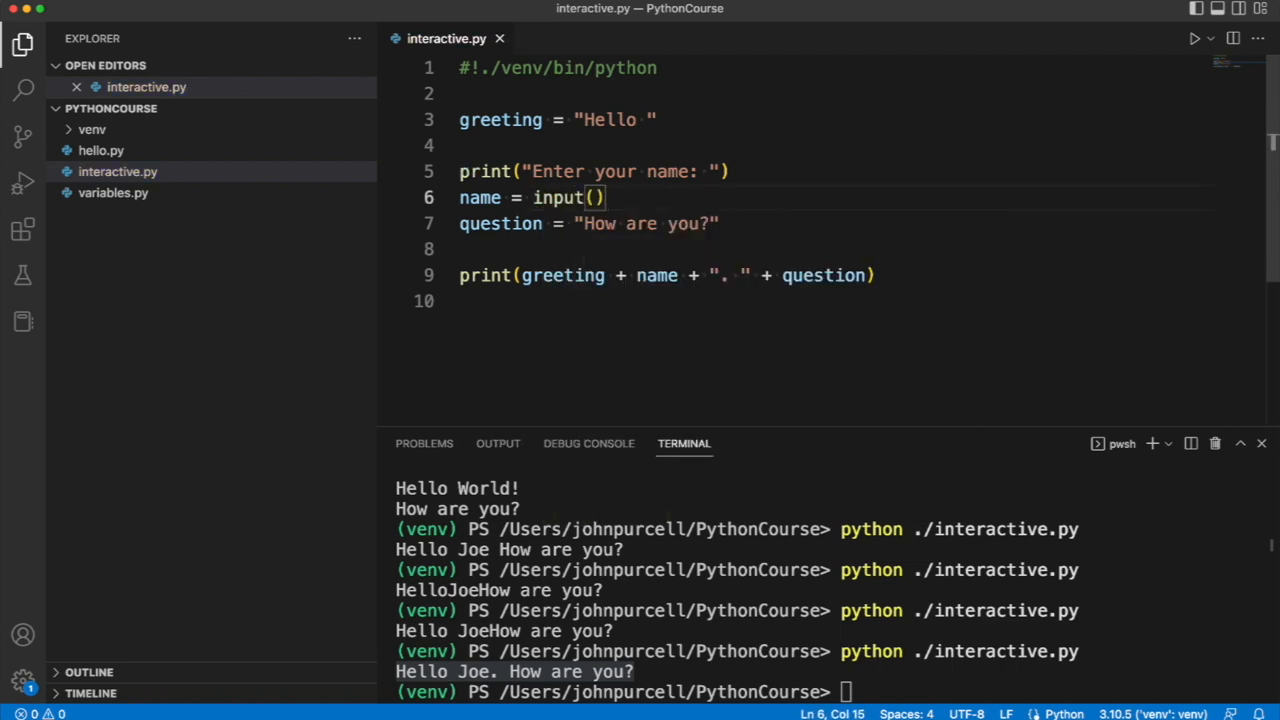
double_click(556, 198)
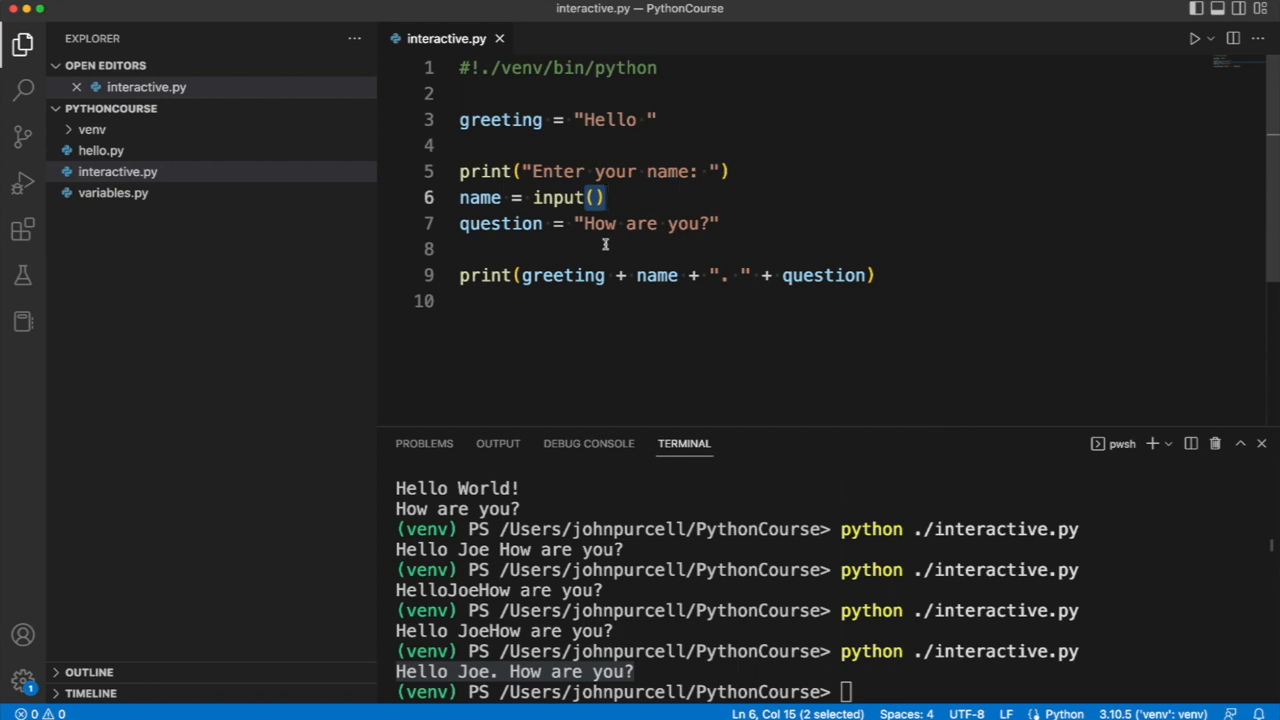
double_click(560, 198)
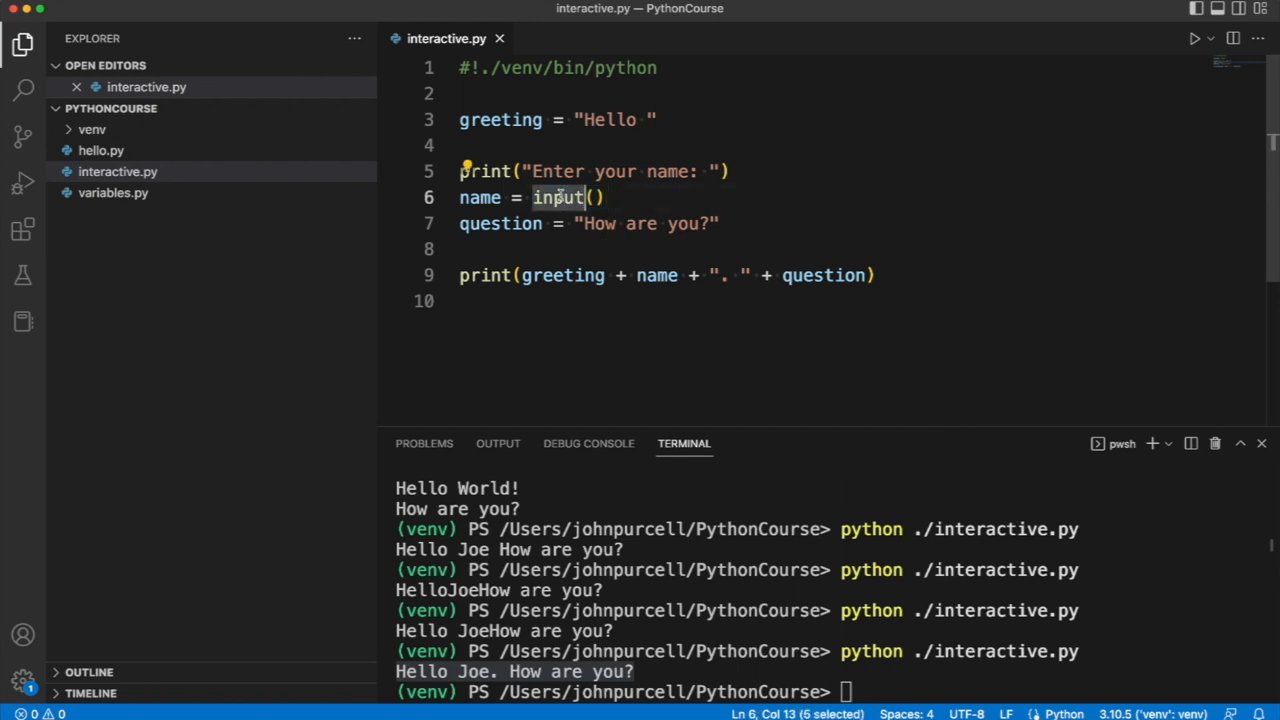
mouse_move(562, 276)
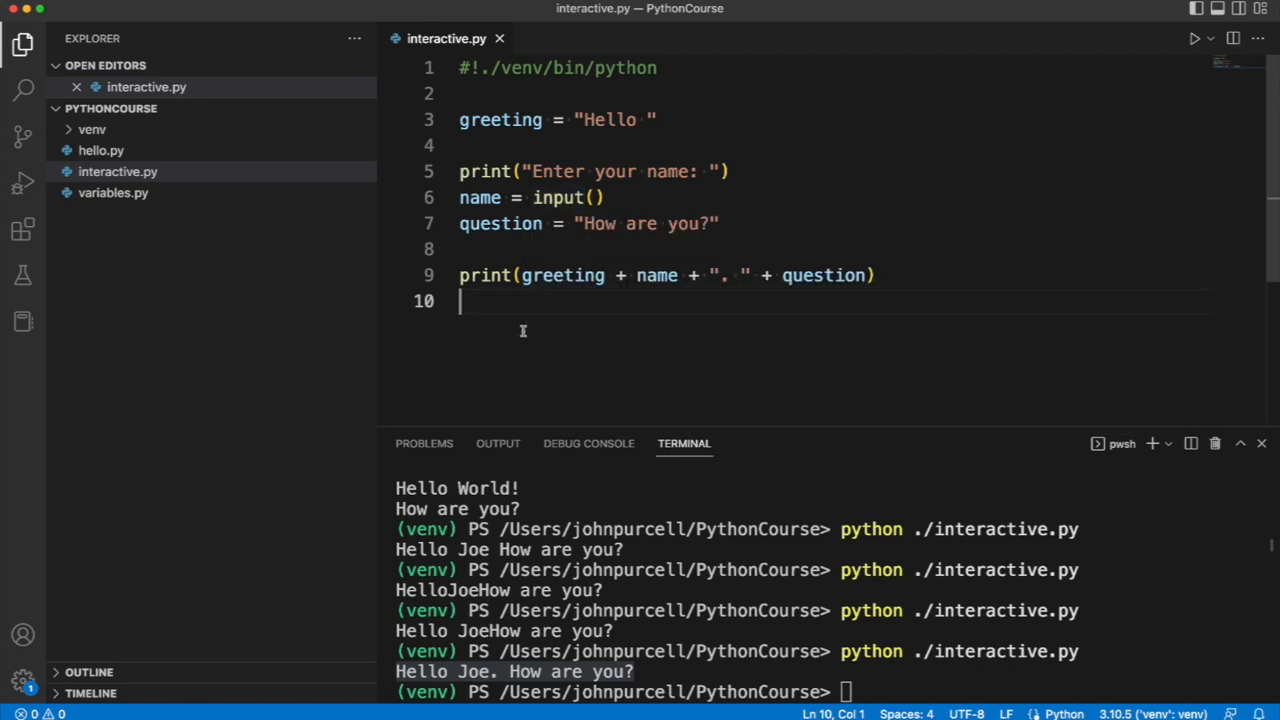
Step: Run interactive.py, enter John at the prompt, printing Hello John. How are you?
left_click(614, 198)
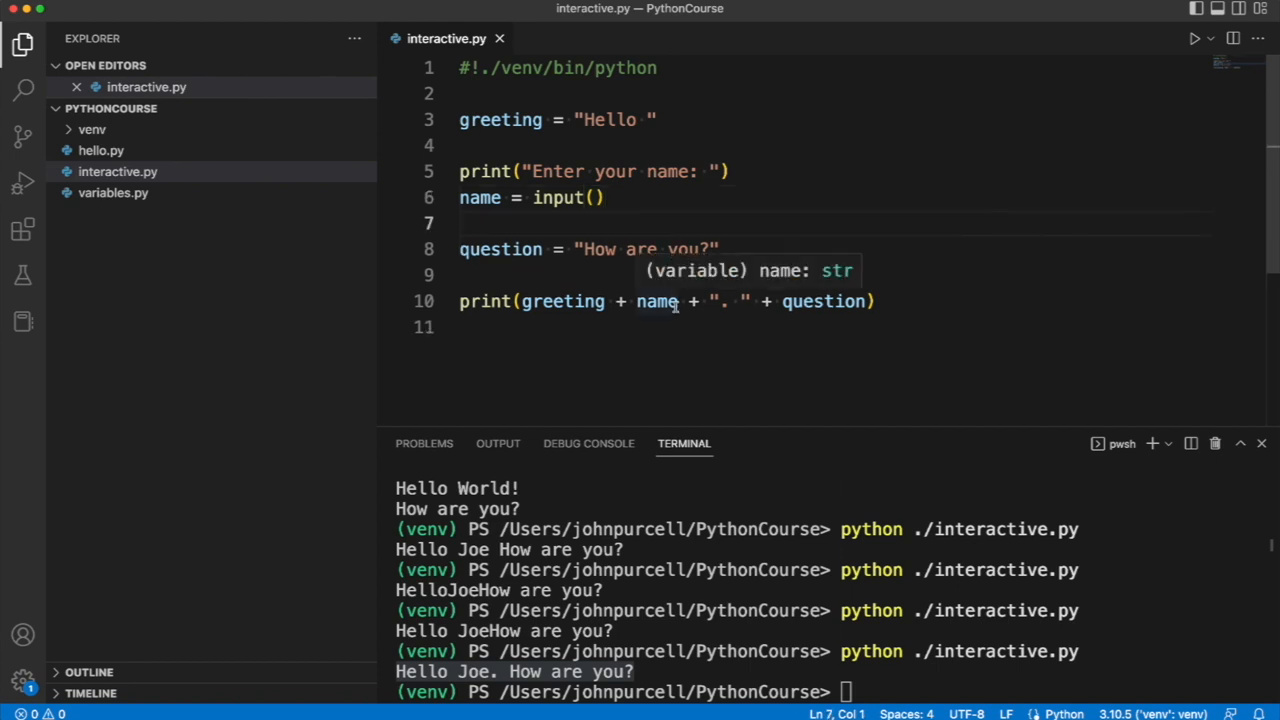
mouse_move(652, 360)
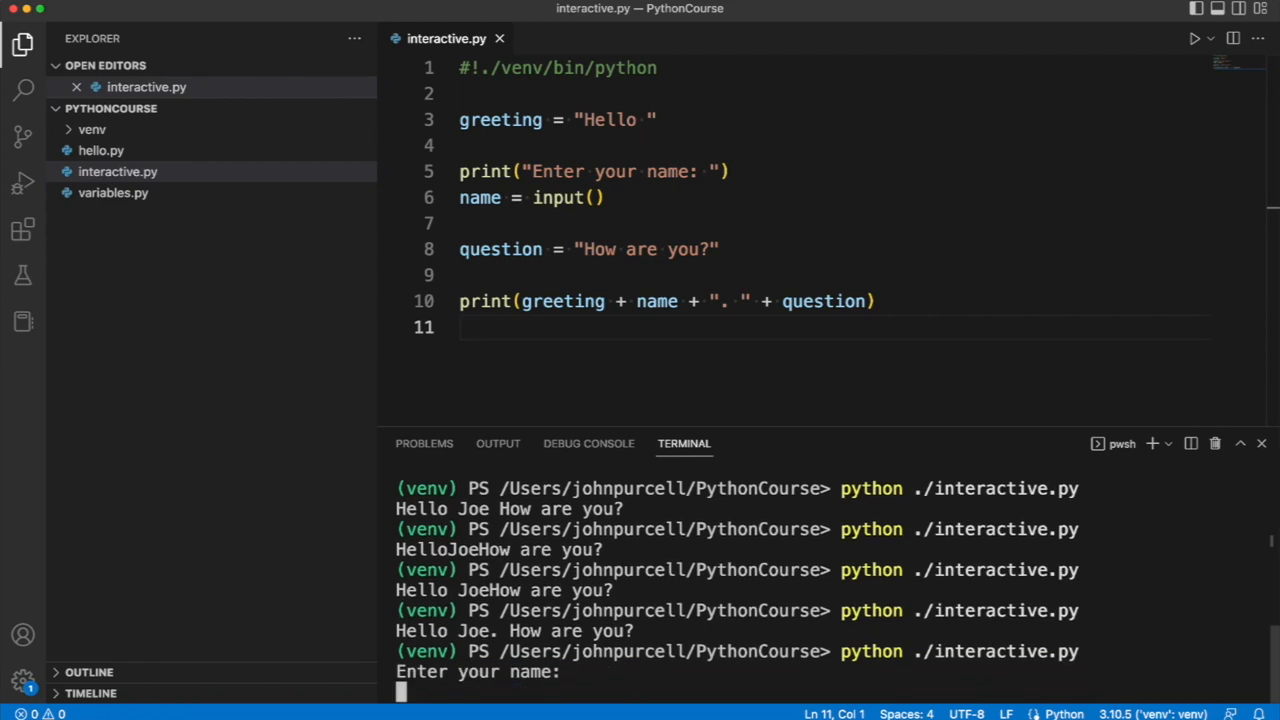
type("John")
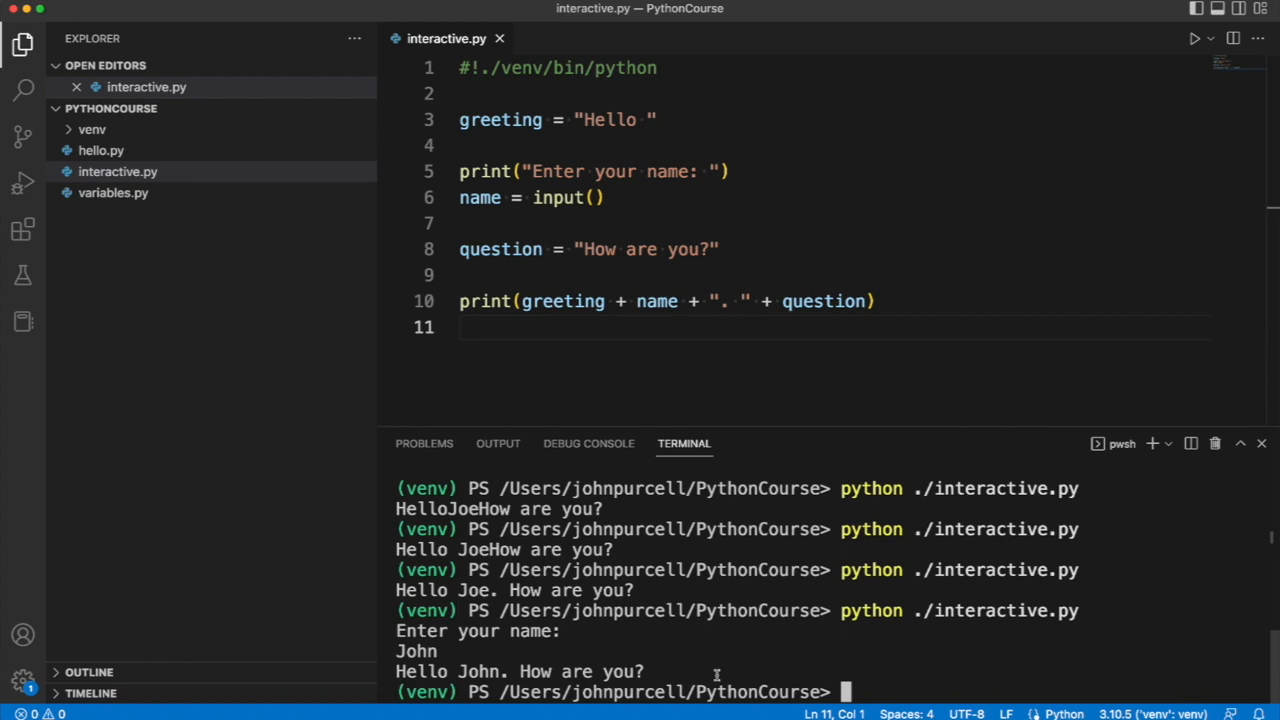
mouse_move(1036, 652)
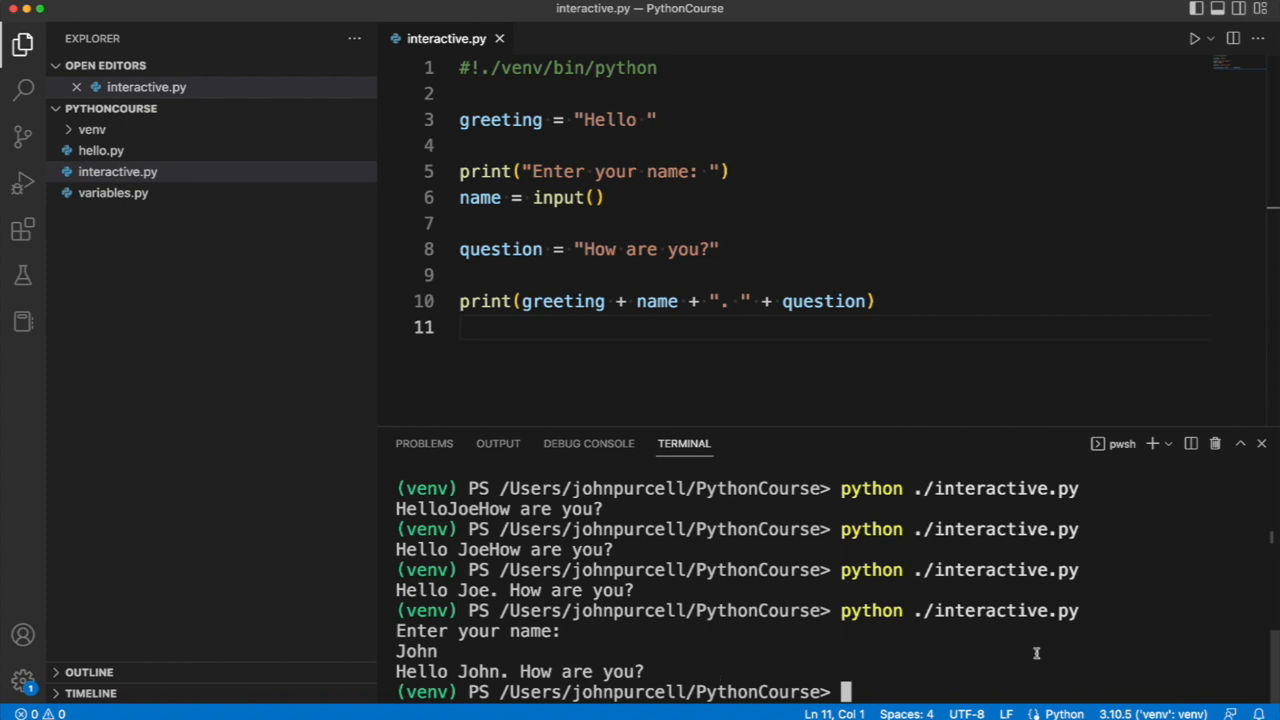